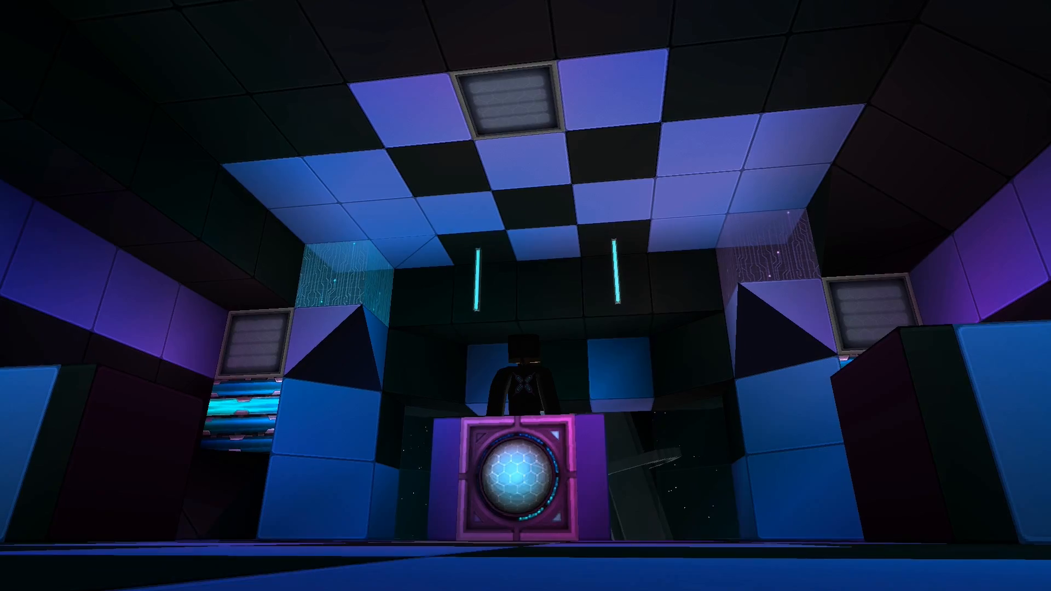
mouse_move(525, 295)
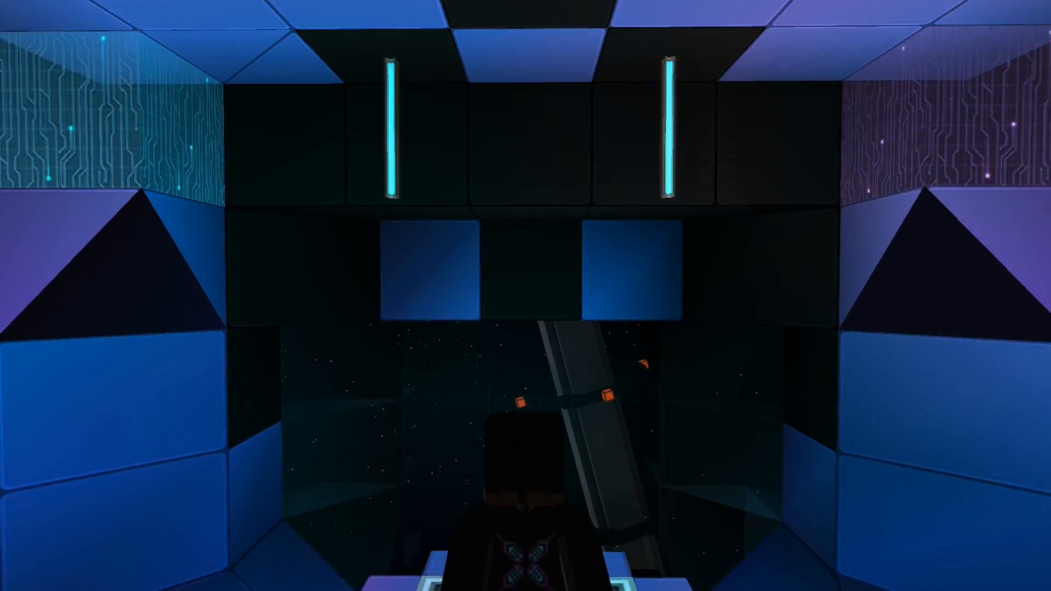
mouse_move(525, 296)
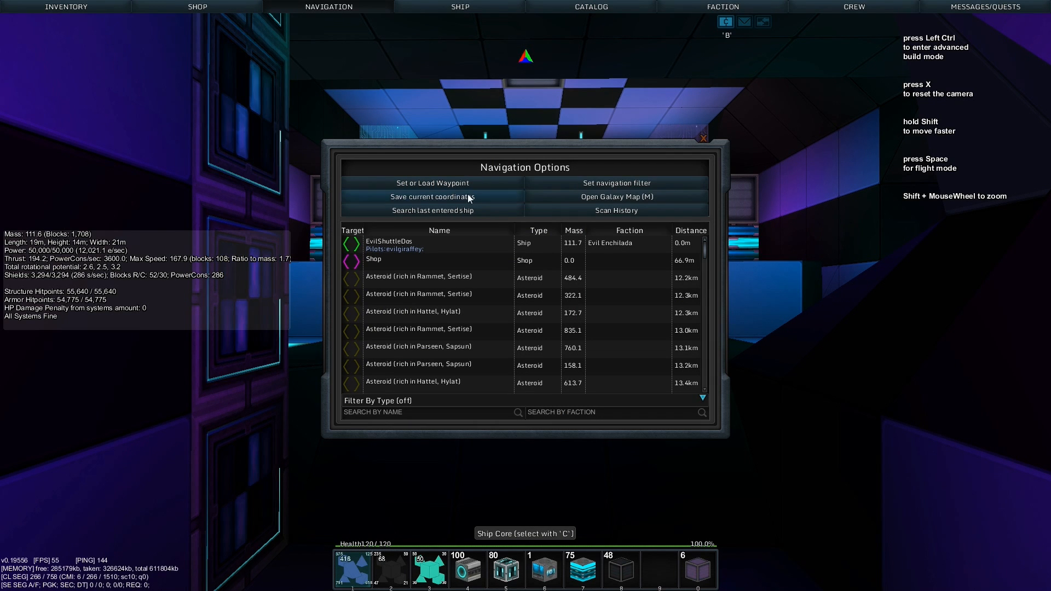
Enter waypoint coordinates 11, 13, 3 in the waypoint dialog and confirm them
click(432, 183)
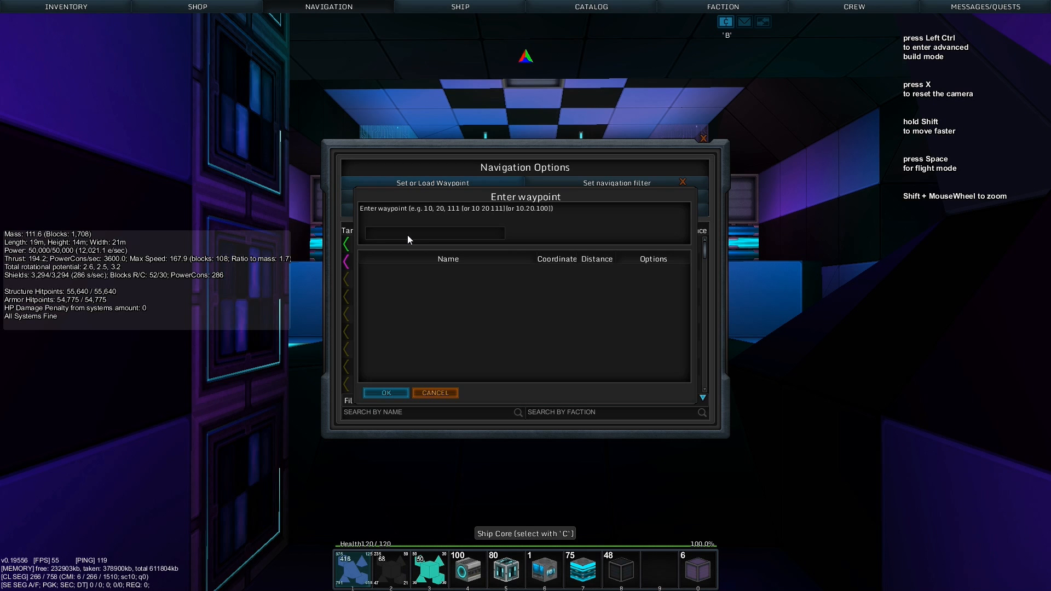
text(11, 13)
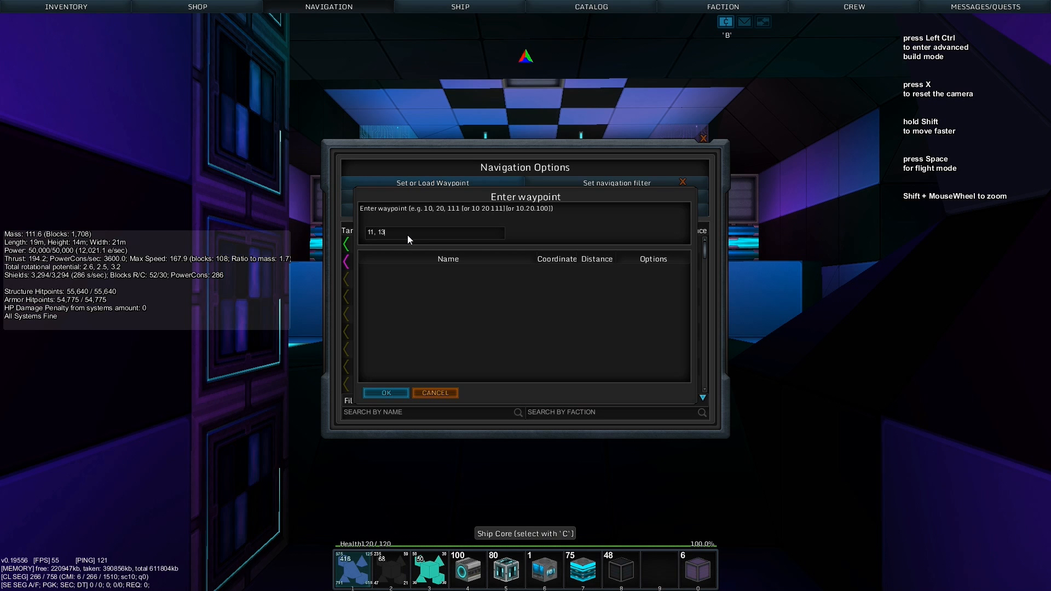
text(, 3)
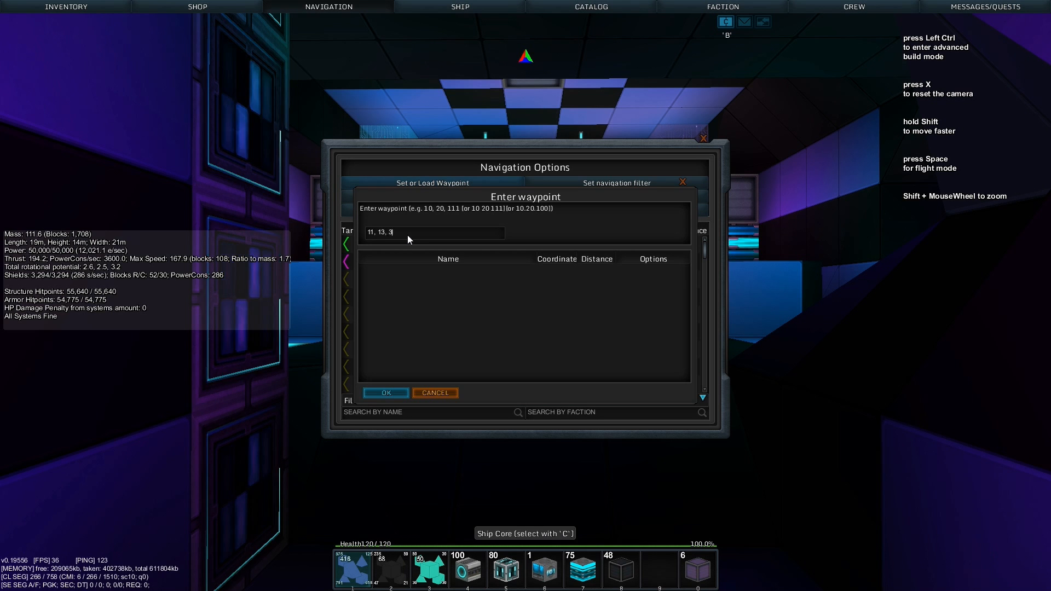
mouse_move(385, 392)
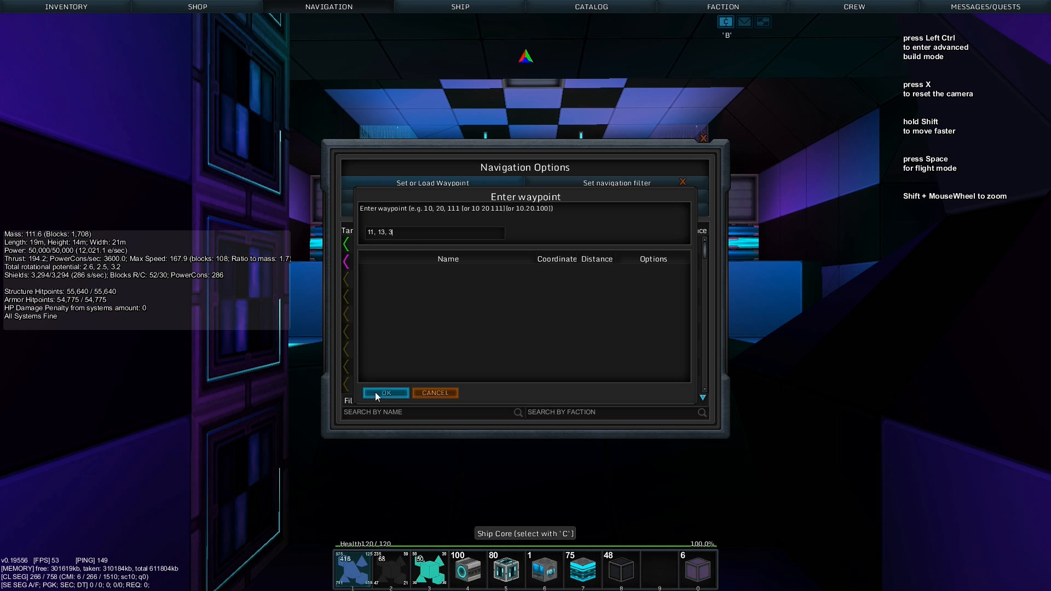
click(385, 393)
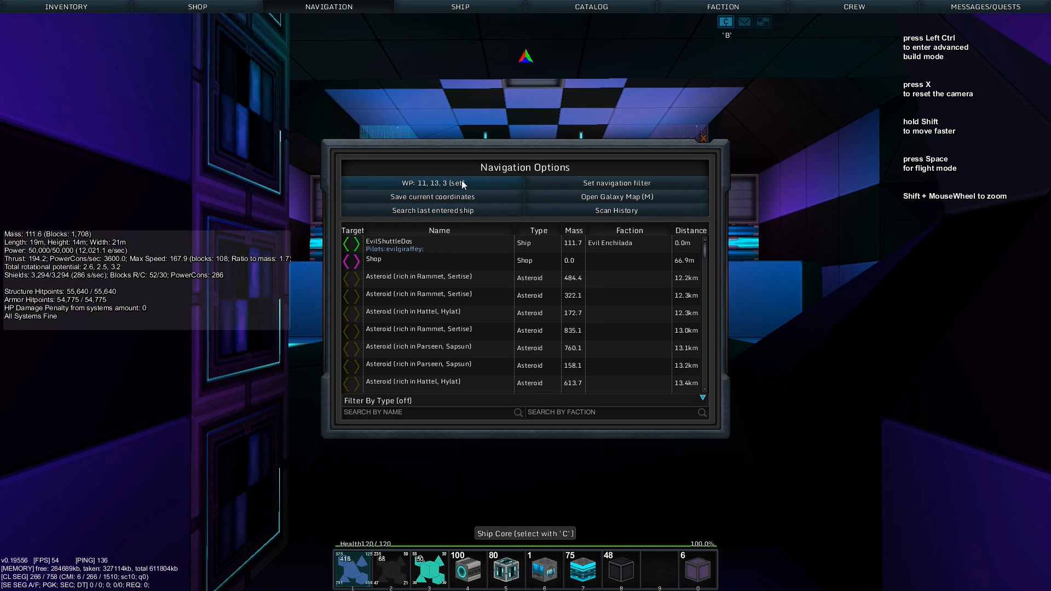
Close the navigation options and take control of the shuttle from its core
click(703, 137)
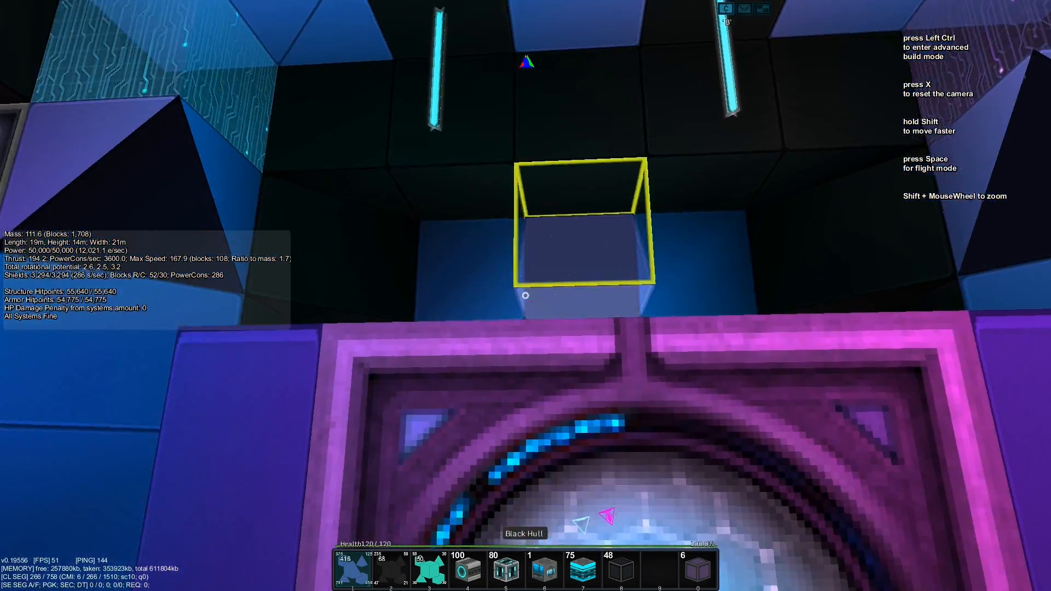
key(space)
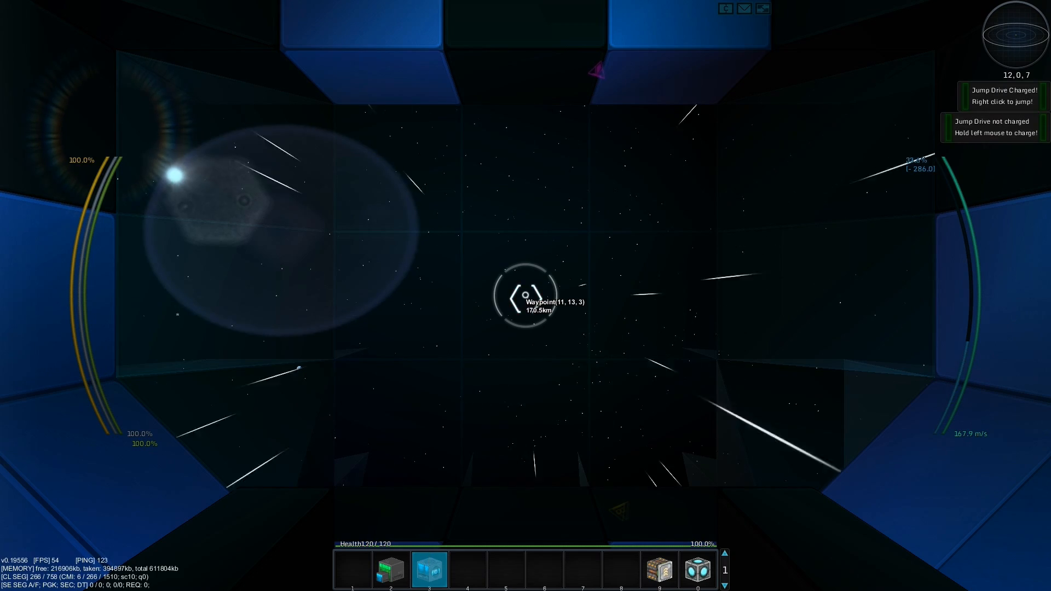
Fire the jump drive toward waypoint 11, 13, 3, ending about 72 km away
right_click(526, 295)
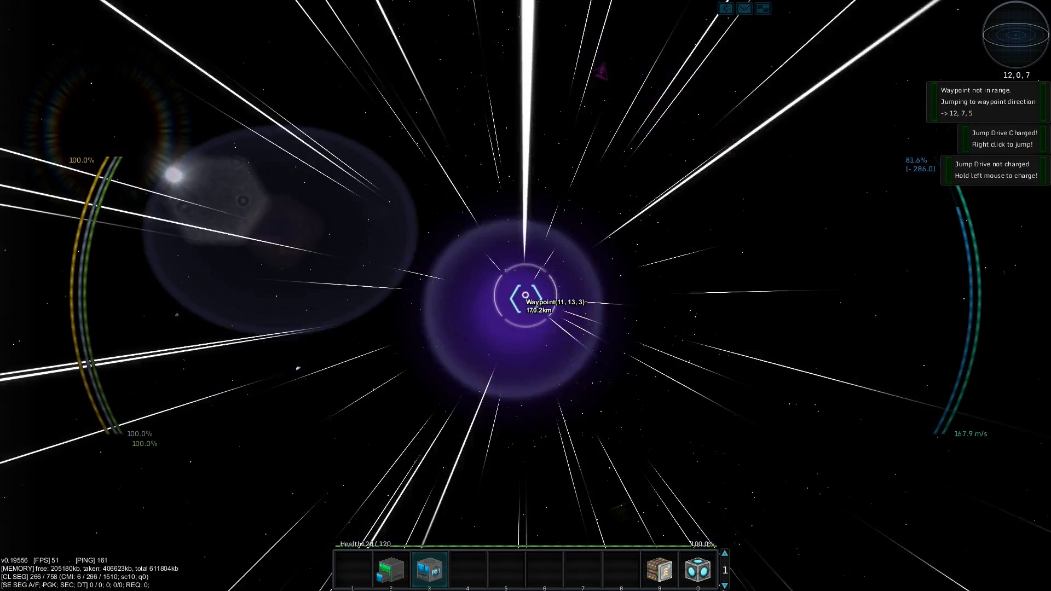
right_click(526, 295)
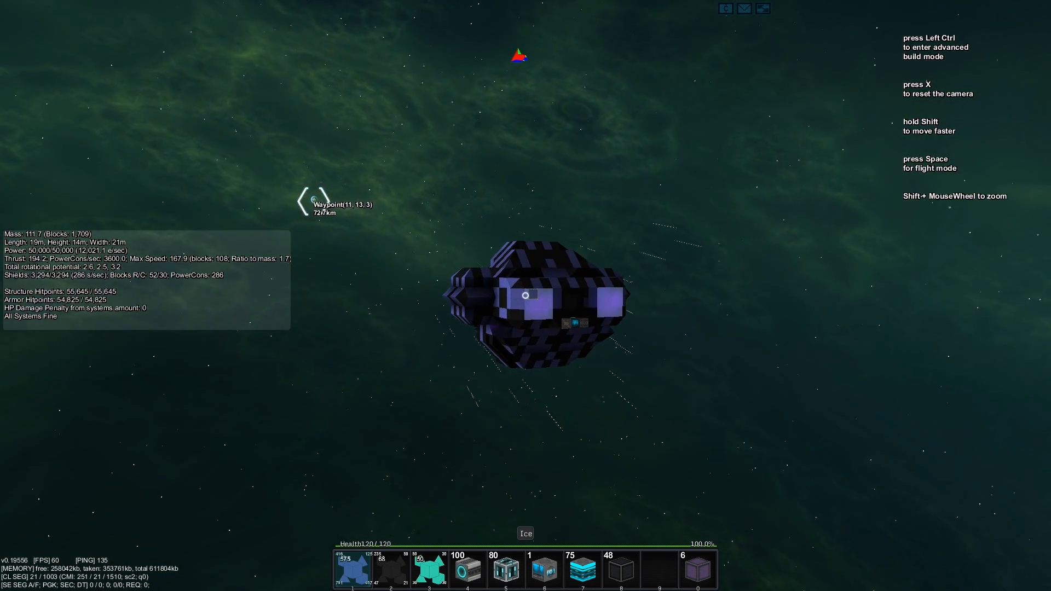
Resume flying the shuttle and jump straight into sector 11, 13, 3
key(space)
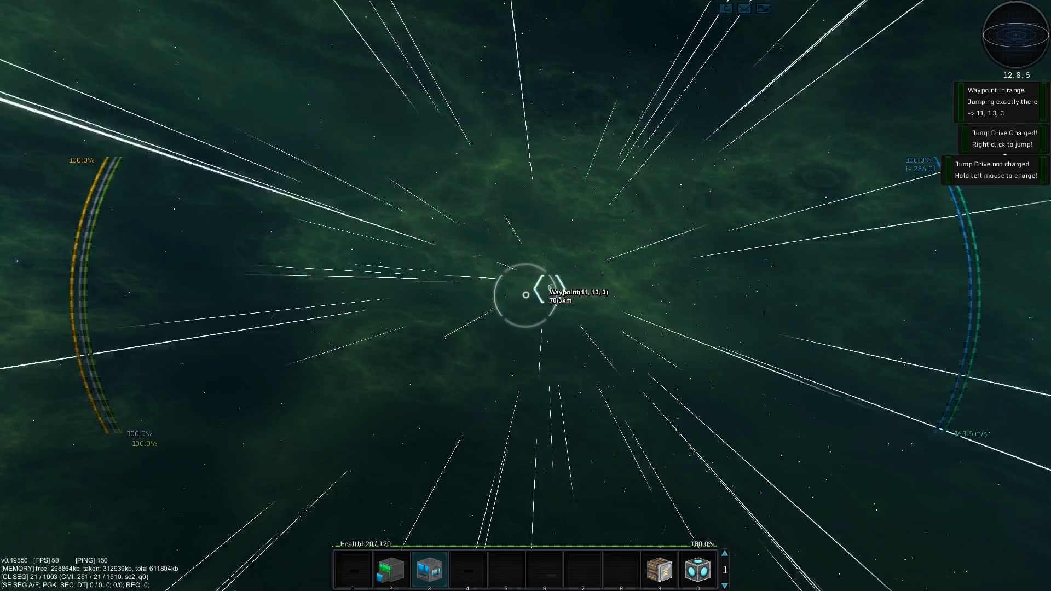
right_click(525, 295)
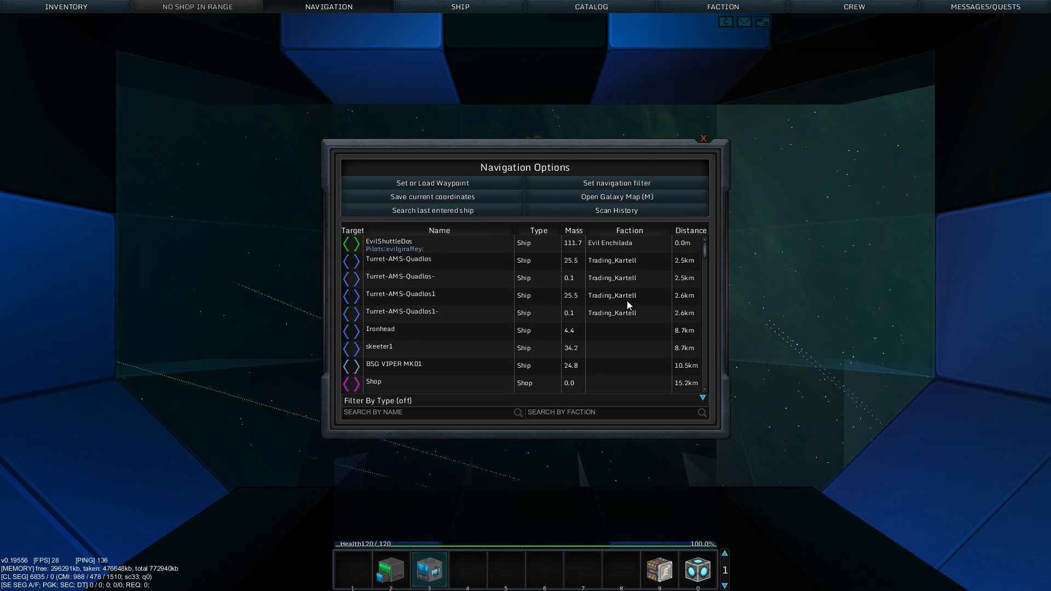
Pick a target among the nearby ships and turrets, closing the navigation options
click(702, 138)
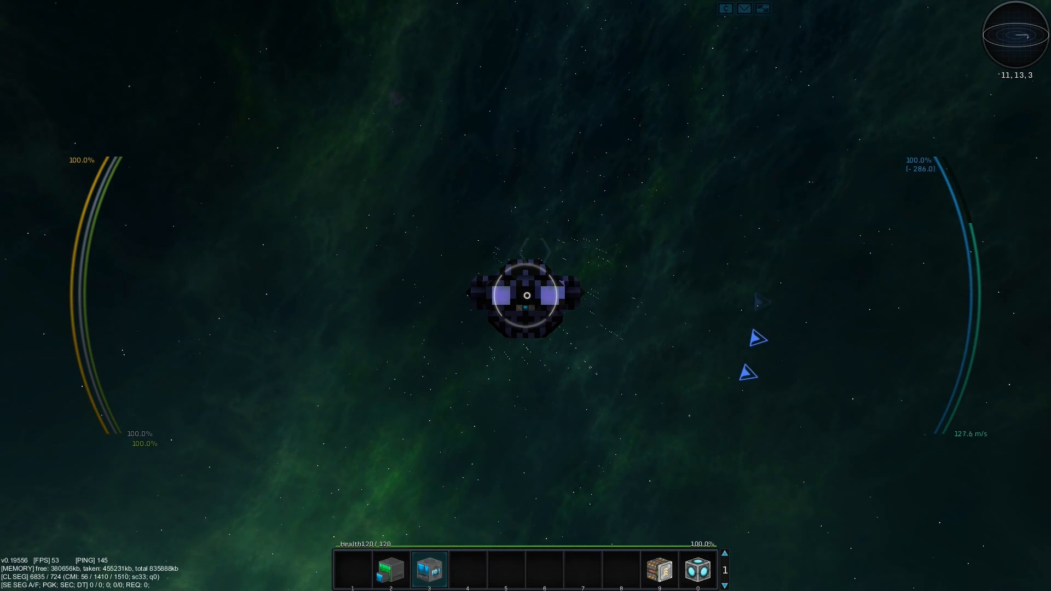
key(w)
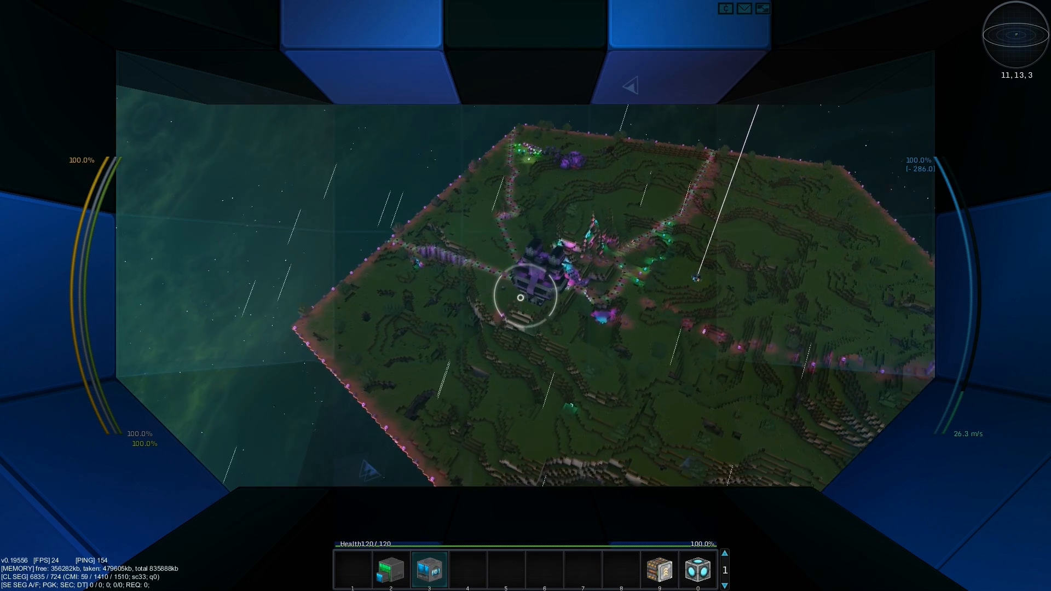
mouse_move(525, 296)
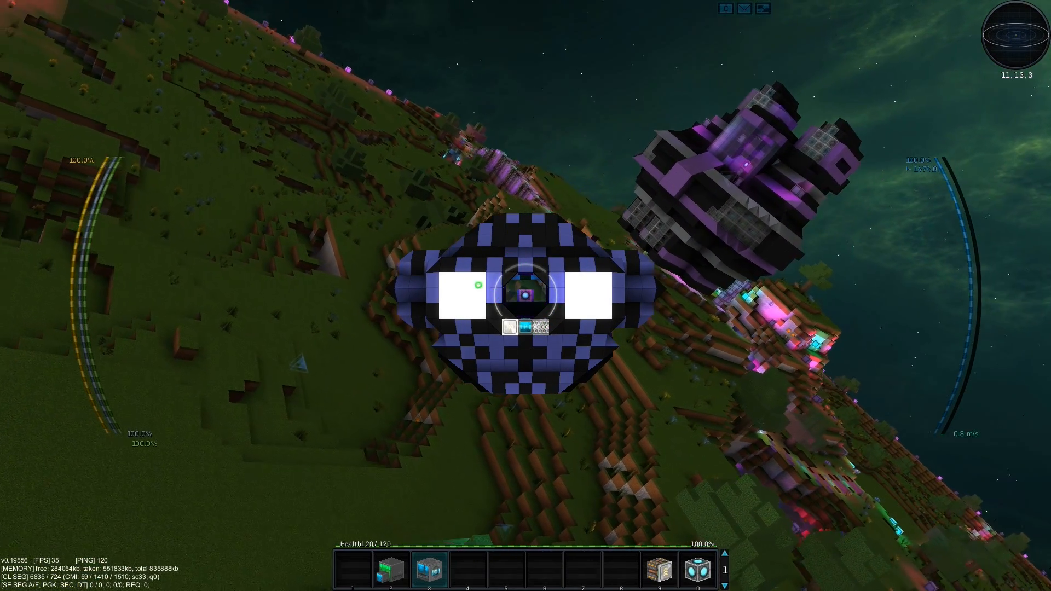
mouse_move(526, 296)
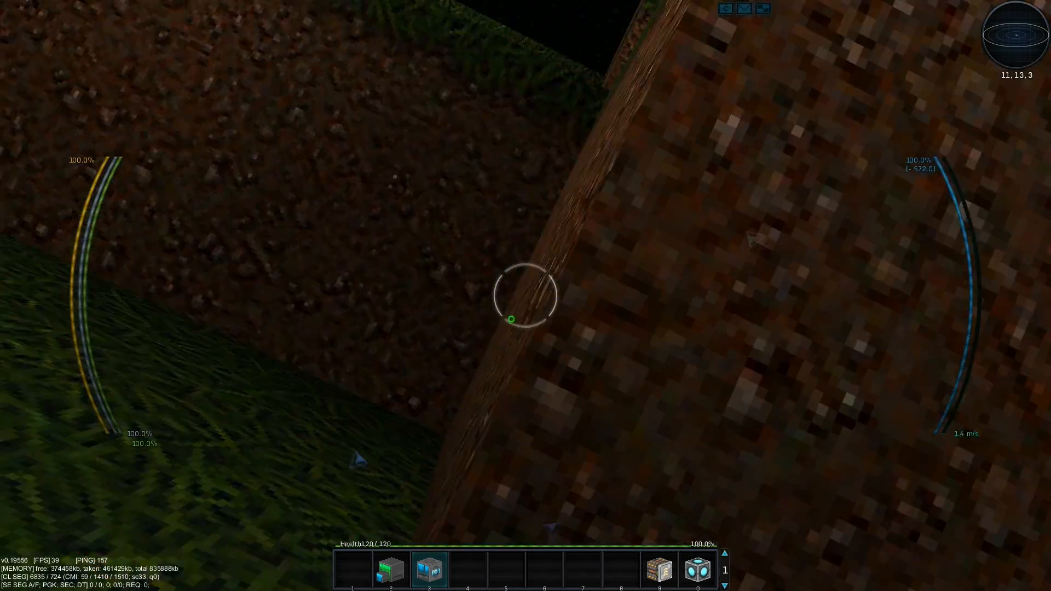
mouse_move(525, 295)
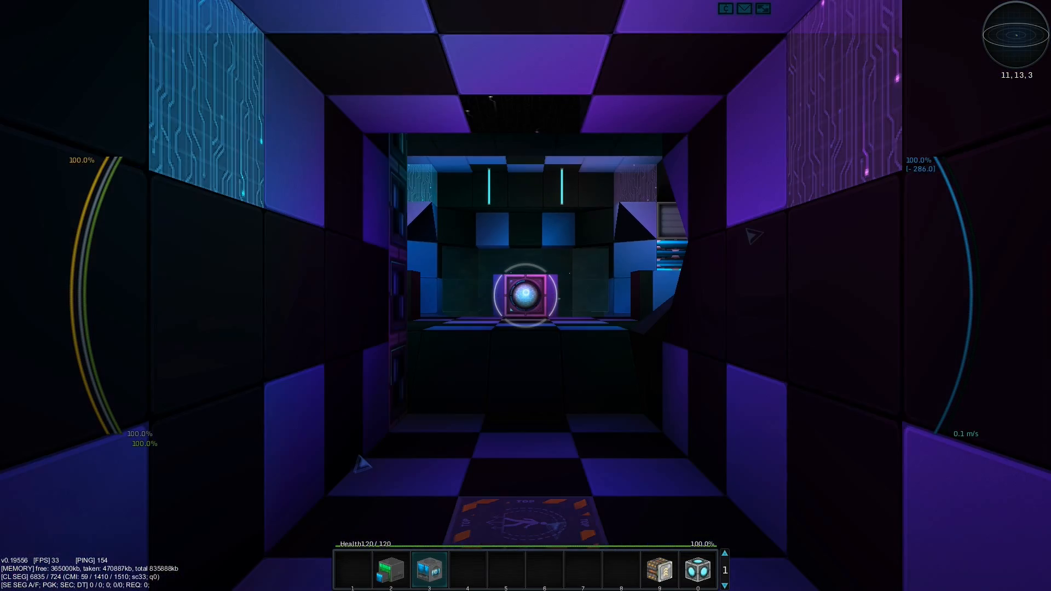
mouse_move(525, 295)
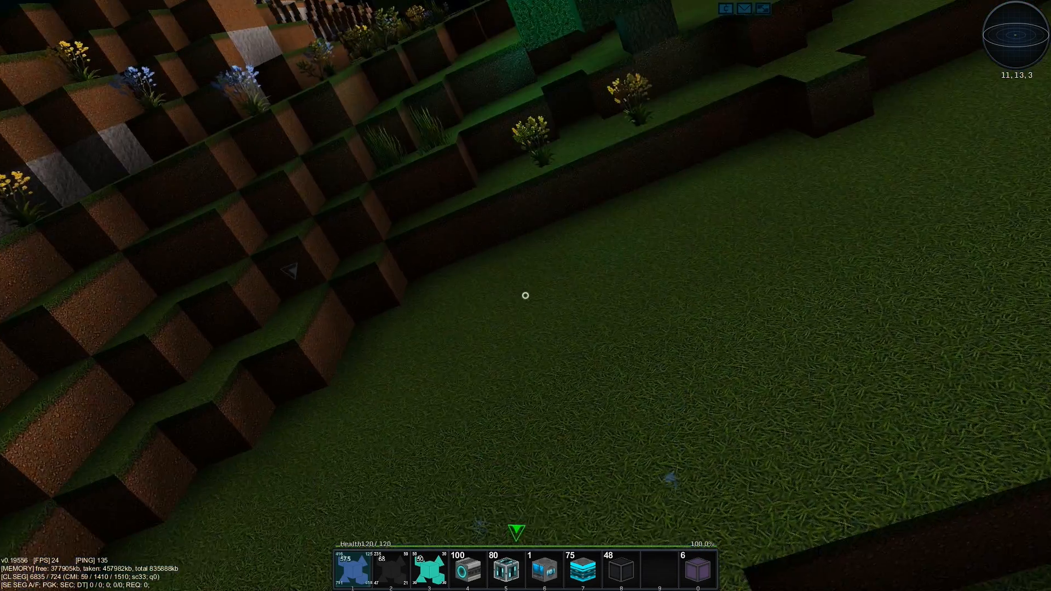
mouse_move(526, 295)
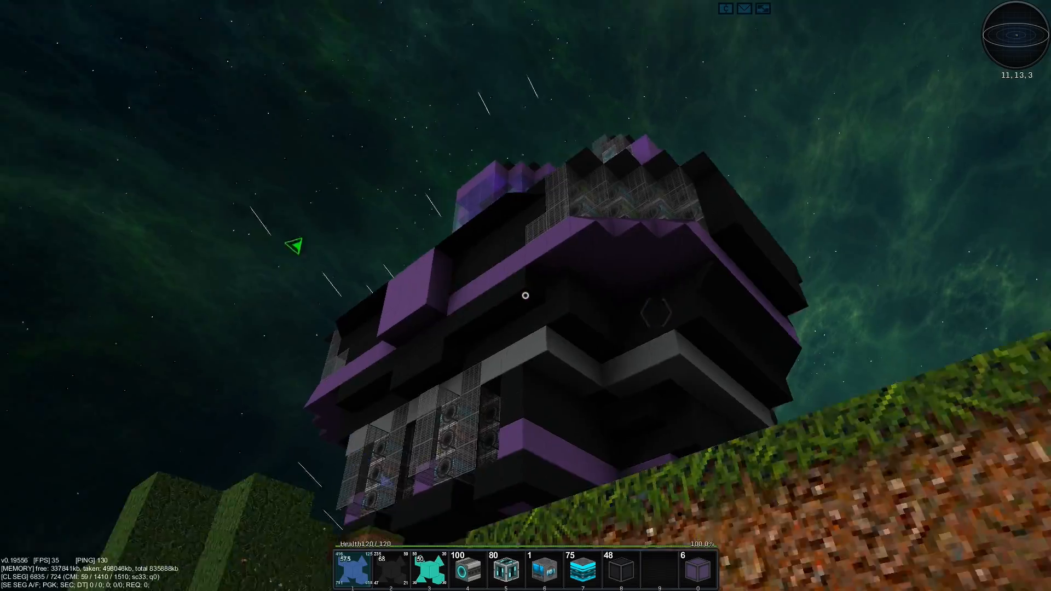
mouse_move(525, 295)
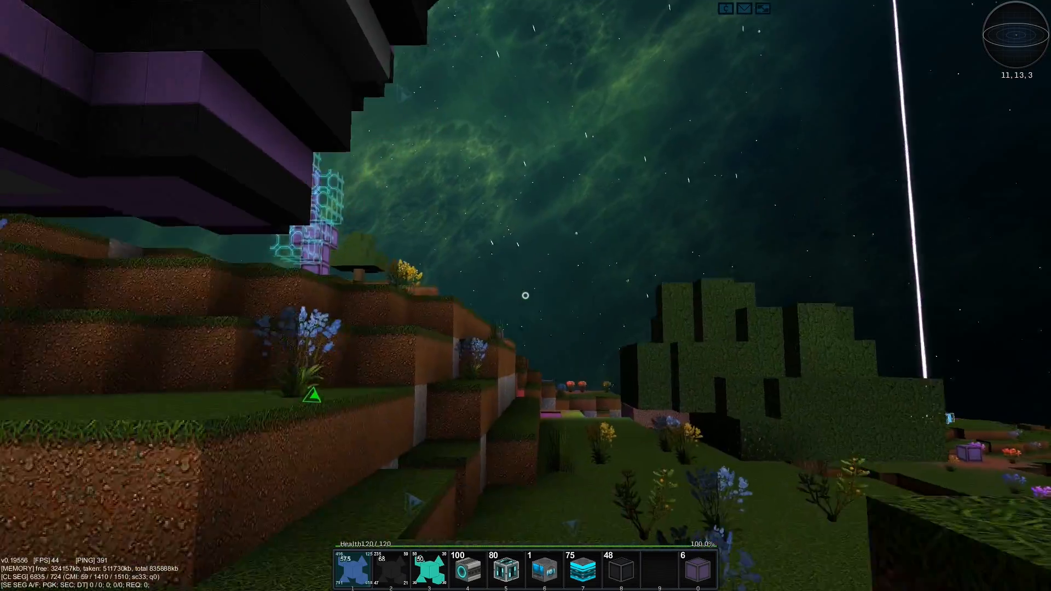
mouse_move(526, 295)
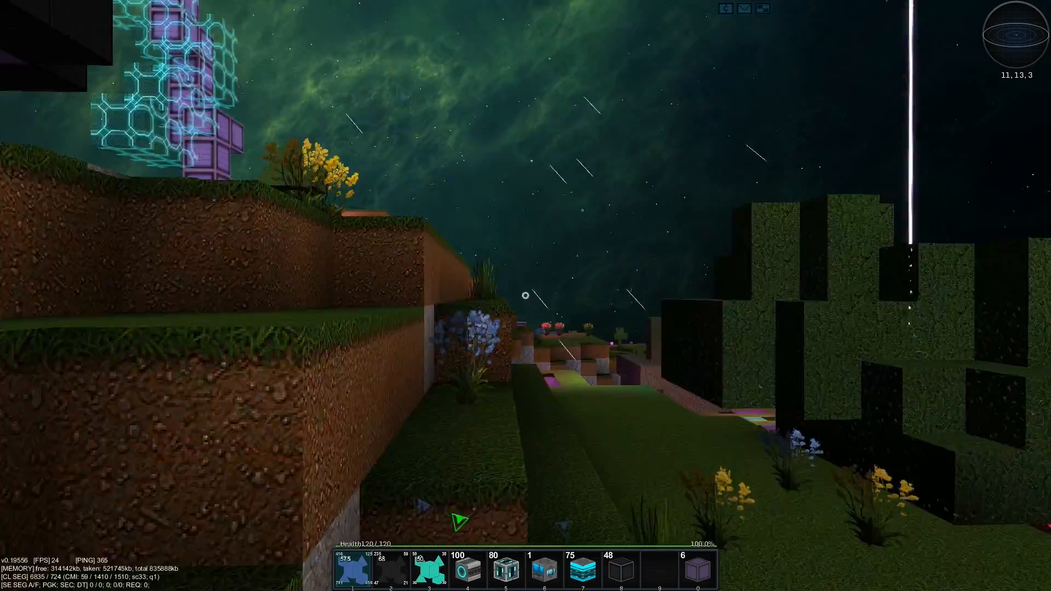
mouse_move(525, 296)
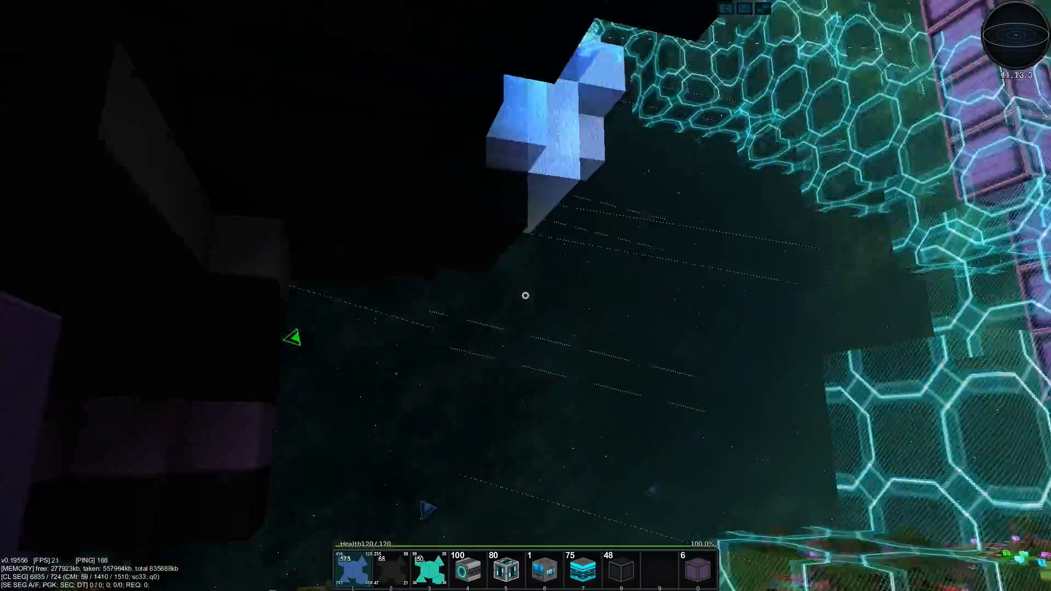
mouse_move(526, 295)
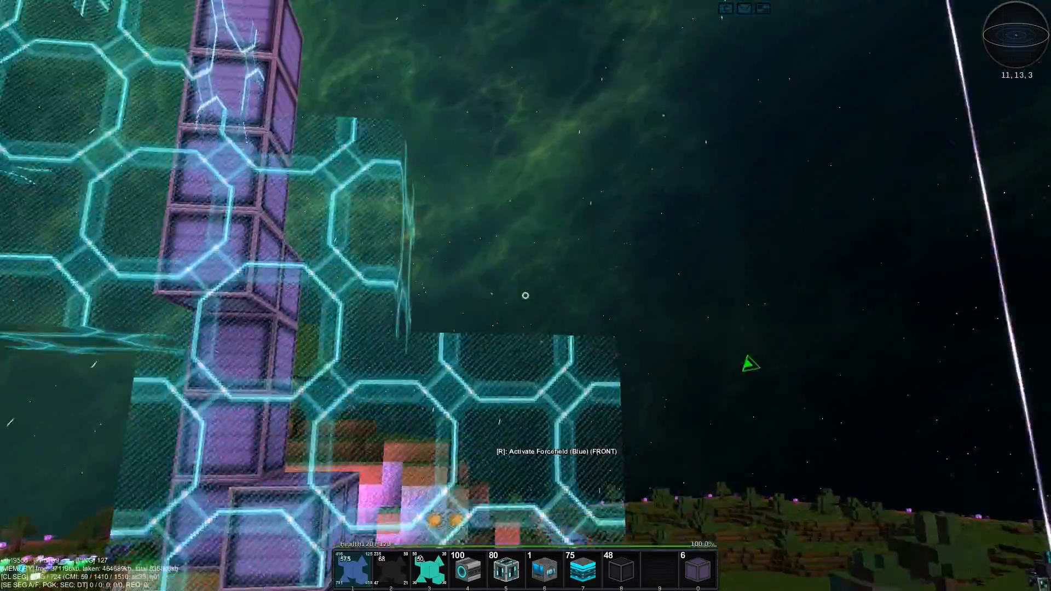
mouse_move(525, 295)
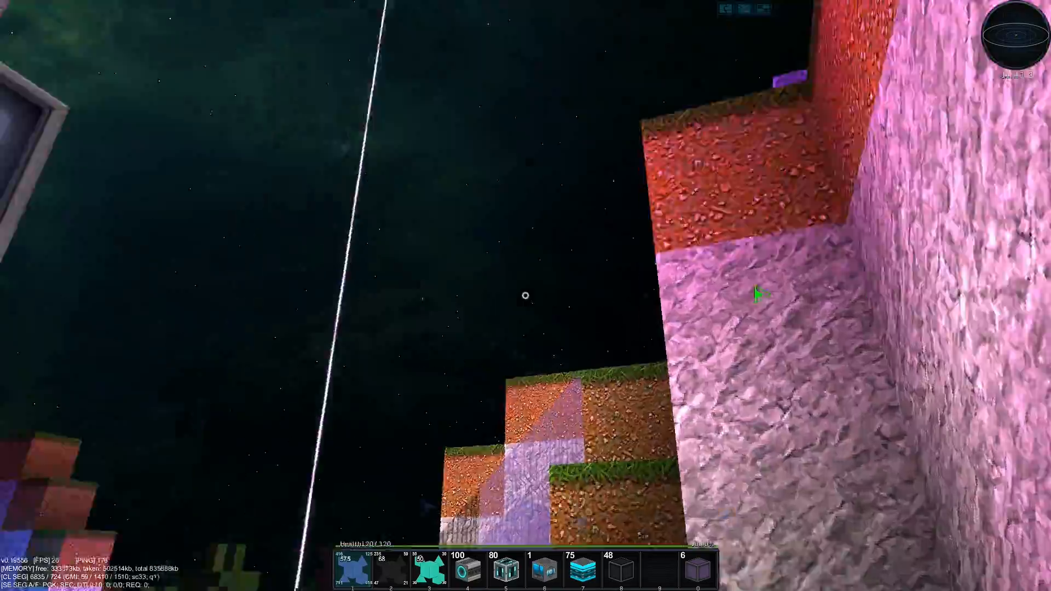
mouse_move(525, 295)
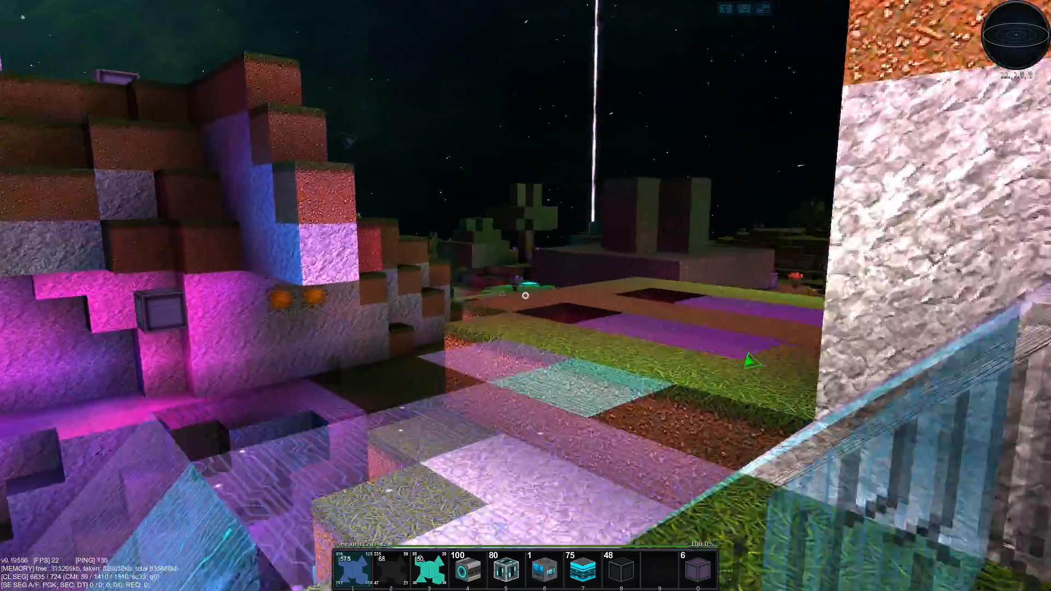
mouse_move(525, 296)
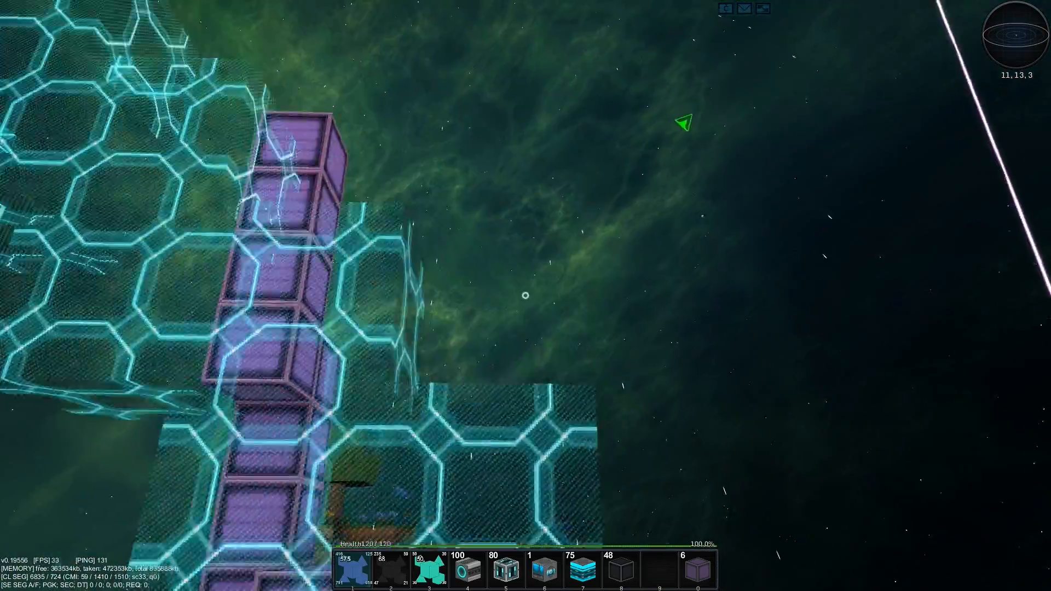
mouse_move(525, 295)
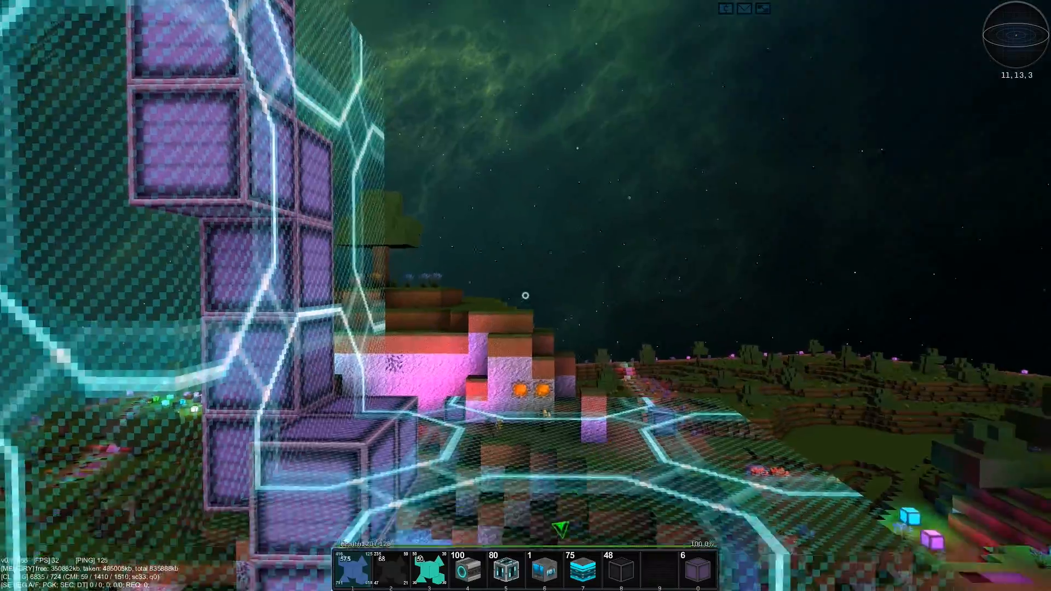
mouse_move(525, 295)
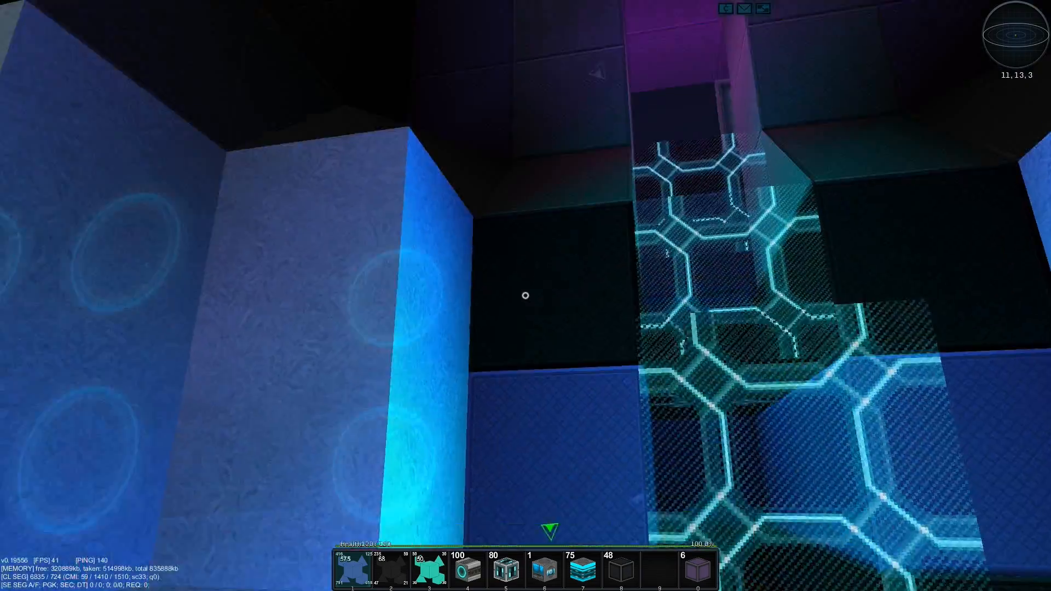
mouse_move(525, 296)
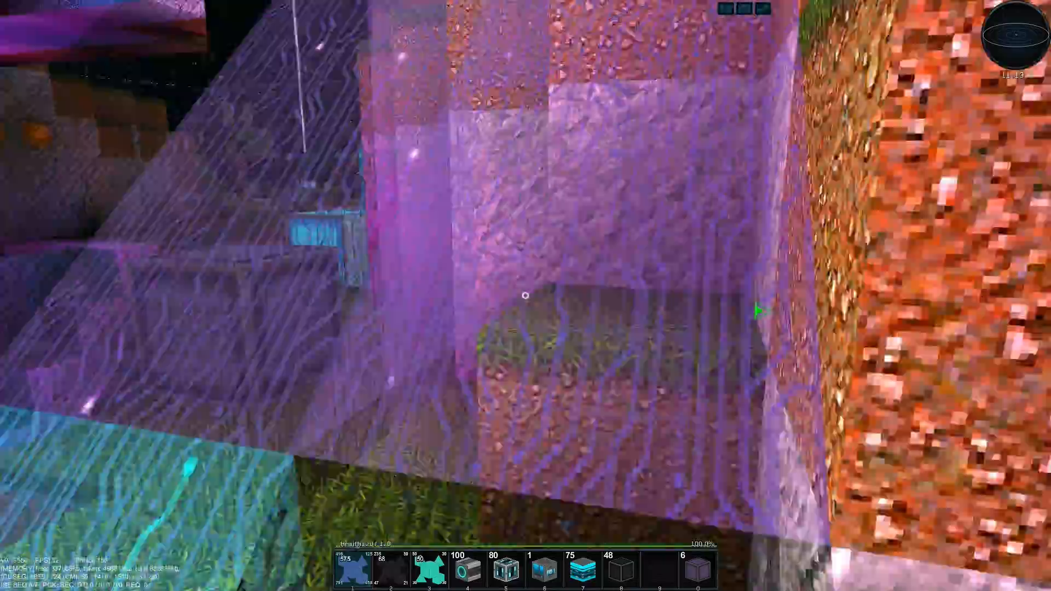
mouse_move(525, 295)
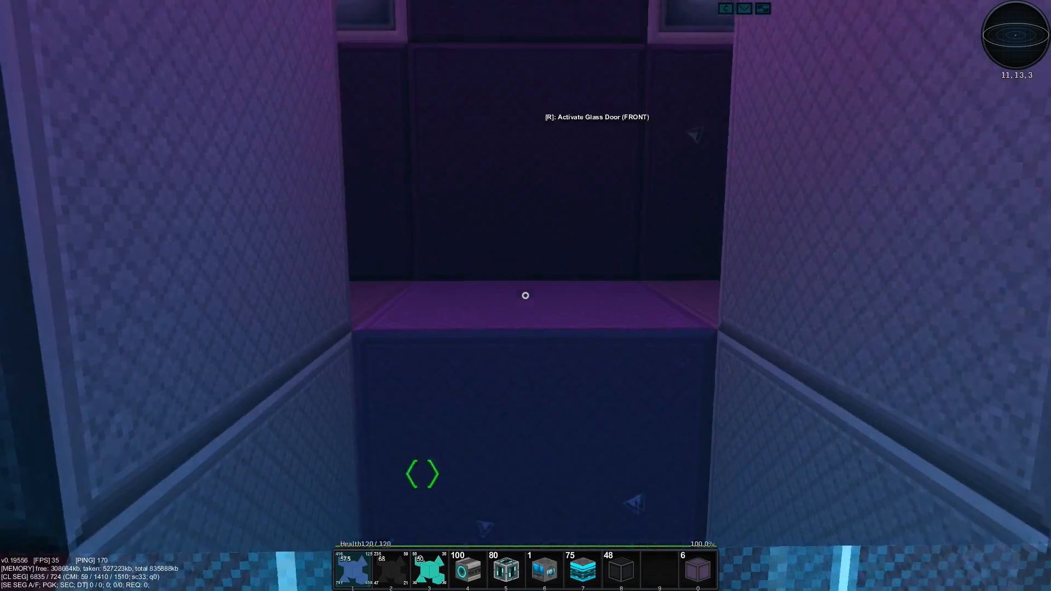
mouse_move(526, 296)
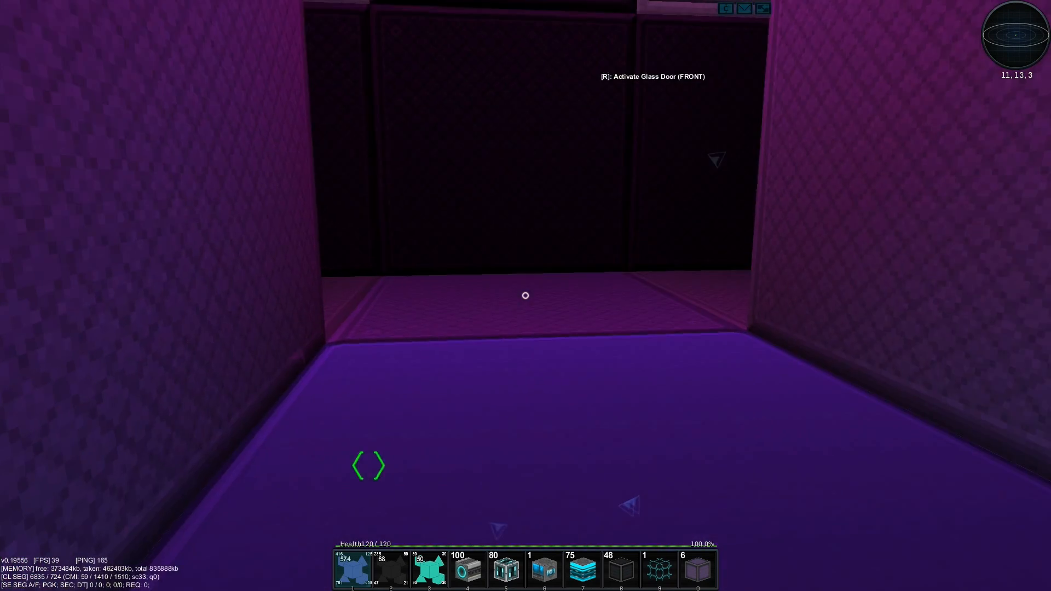
Open the glass and blast doors, then check and close an empty storage stash
key(r)
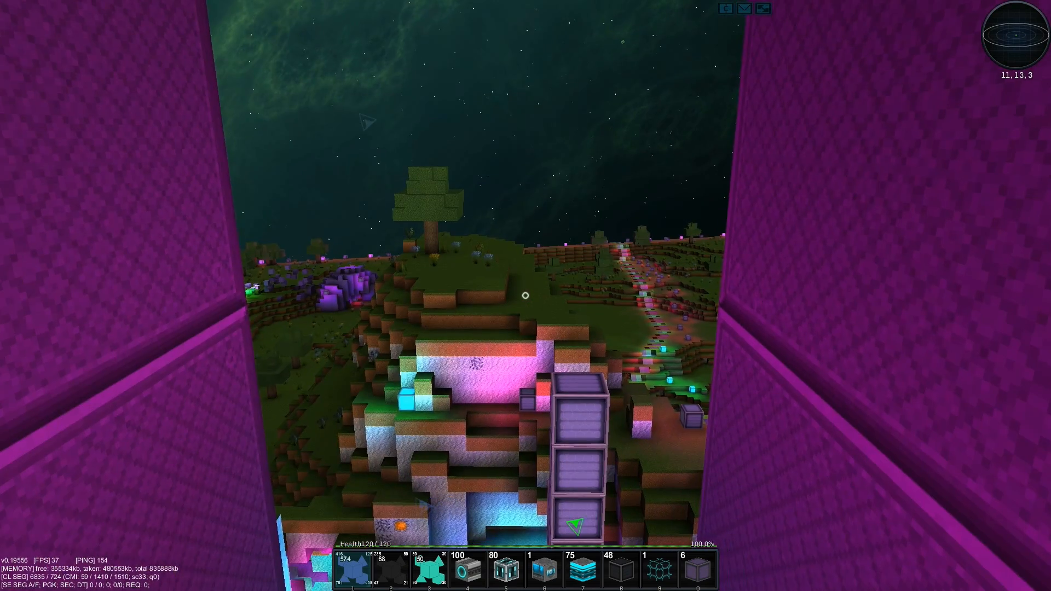
mouse_move(525, 295)
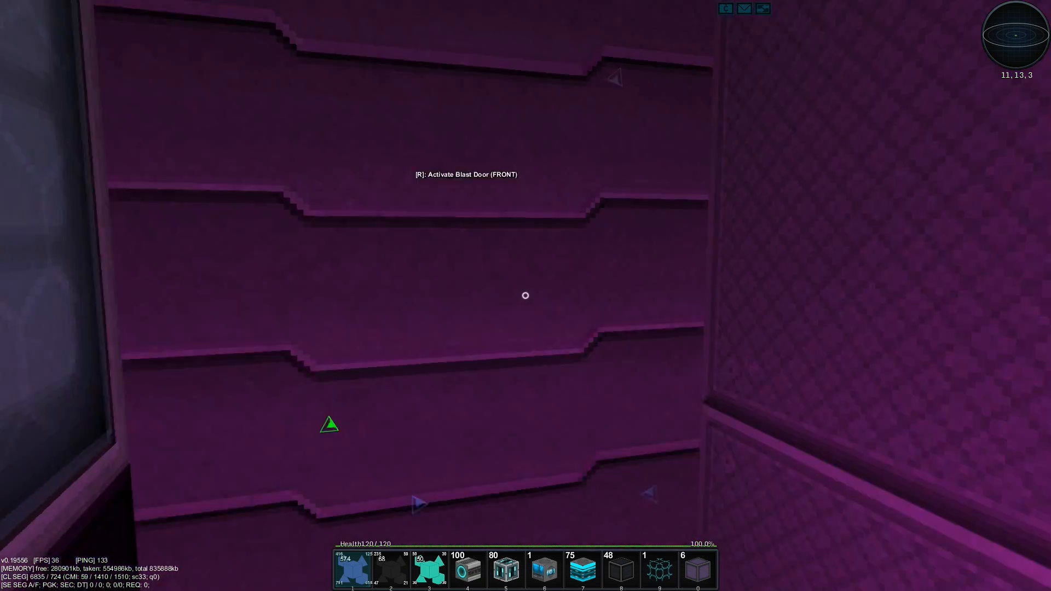
mouse_move(525, 295)
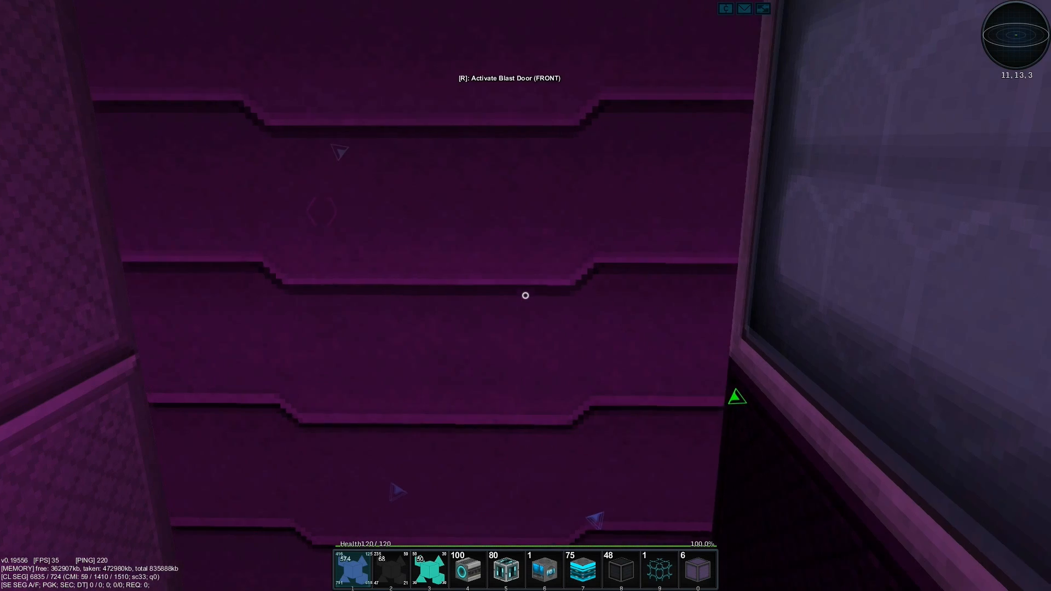
key(r)
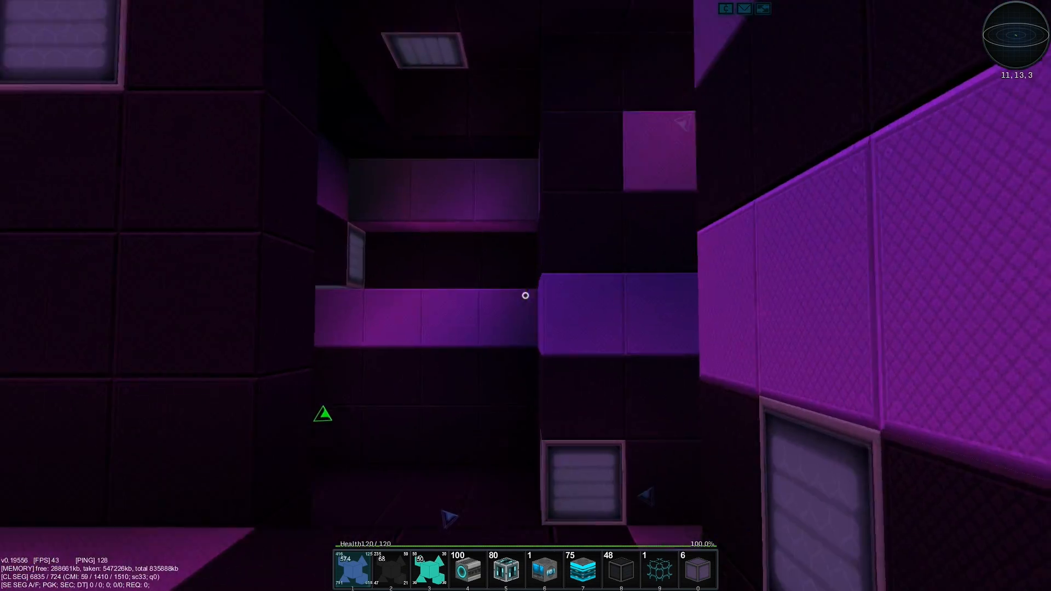
mouse_move(525, 296)
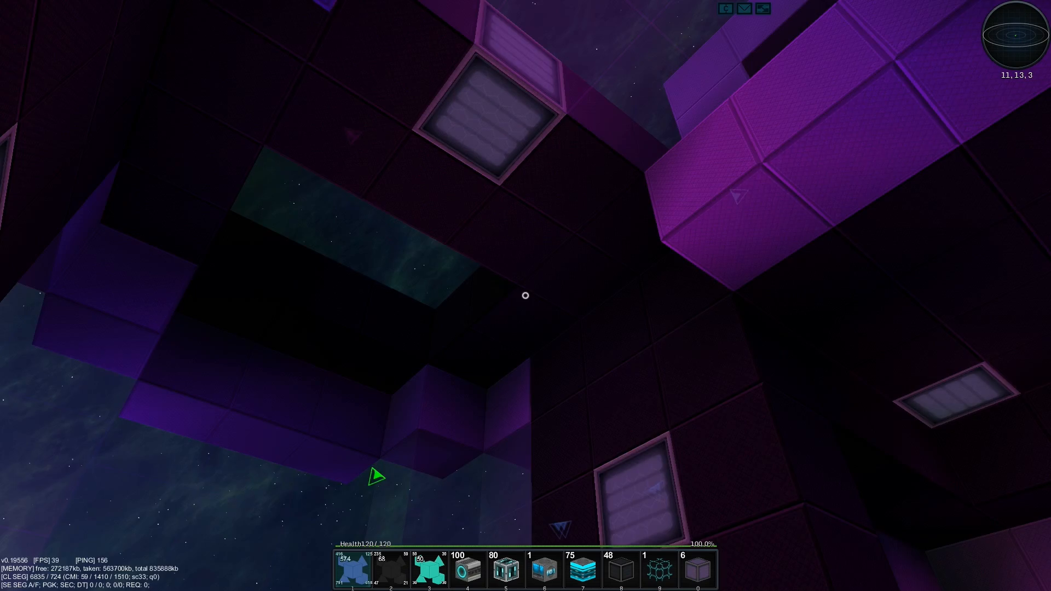
mouse_move(525, 296)
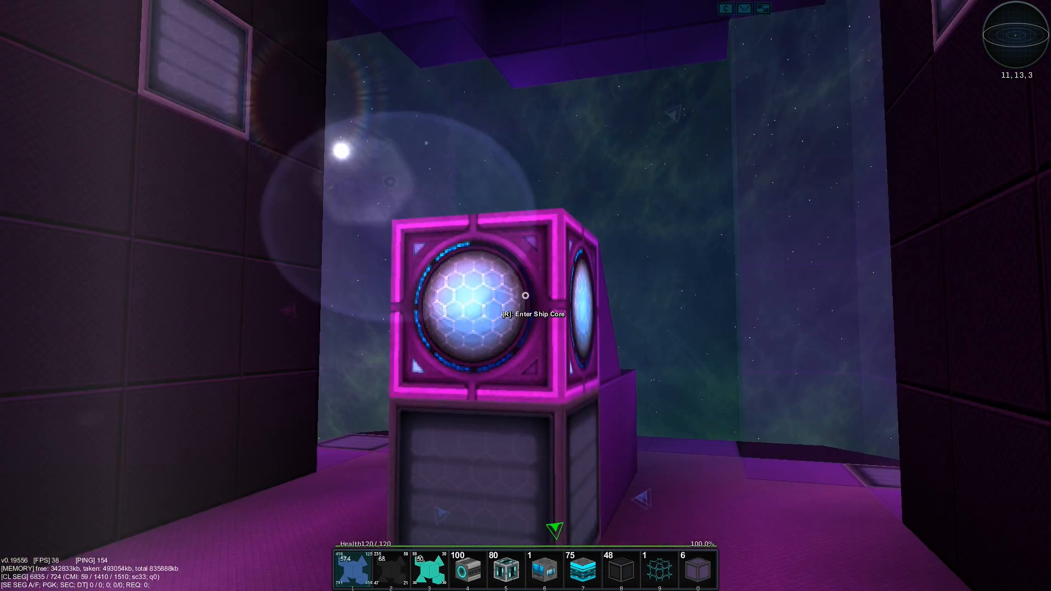
key(r)
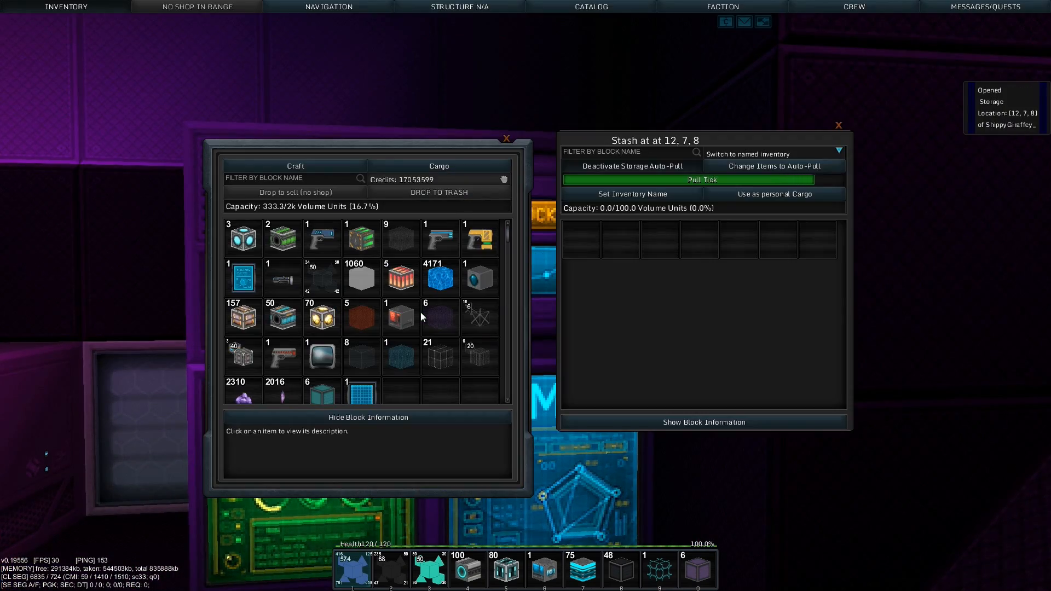
key(Escape)
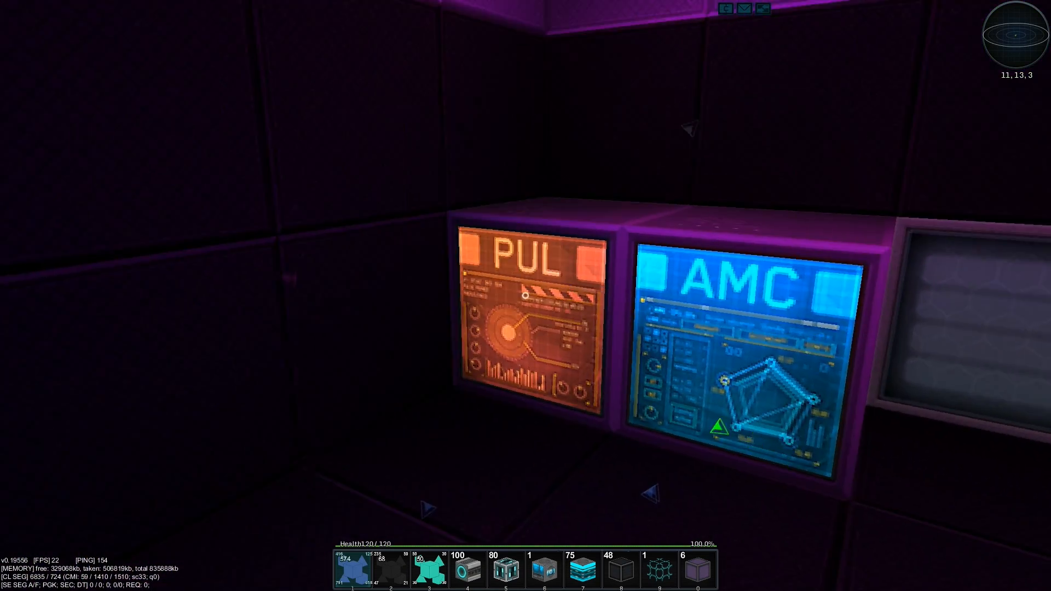
mouse_move(526, 296)
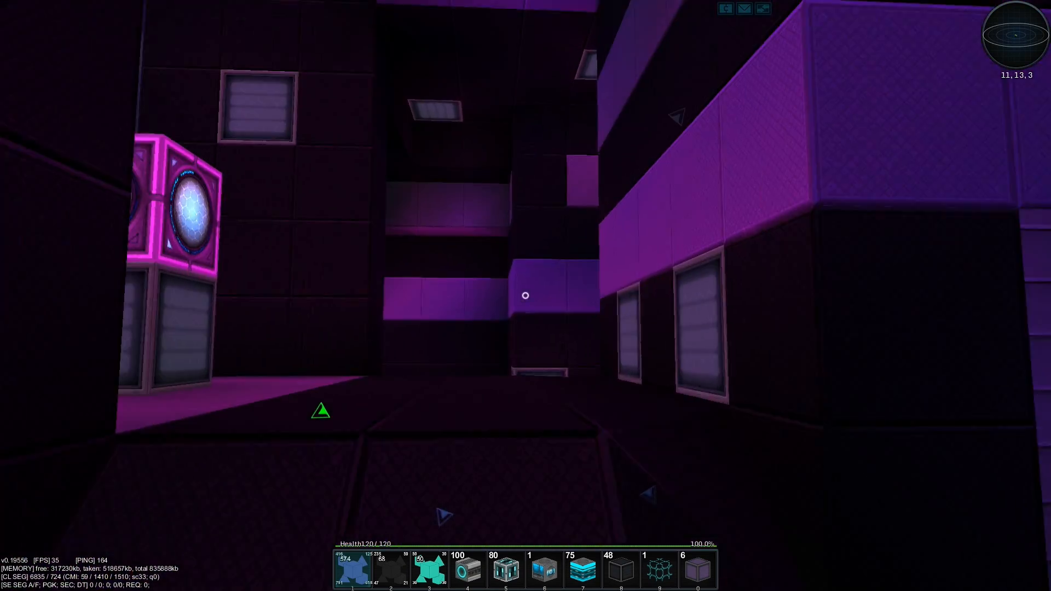
mouse_move(526, 295)
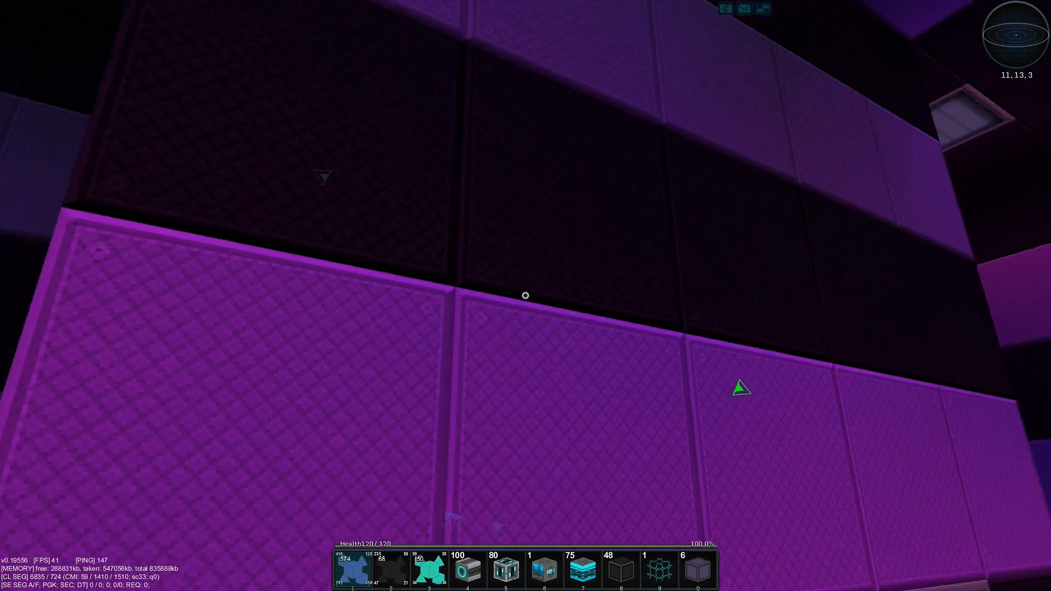
mouse_move(525, 296)
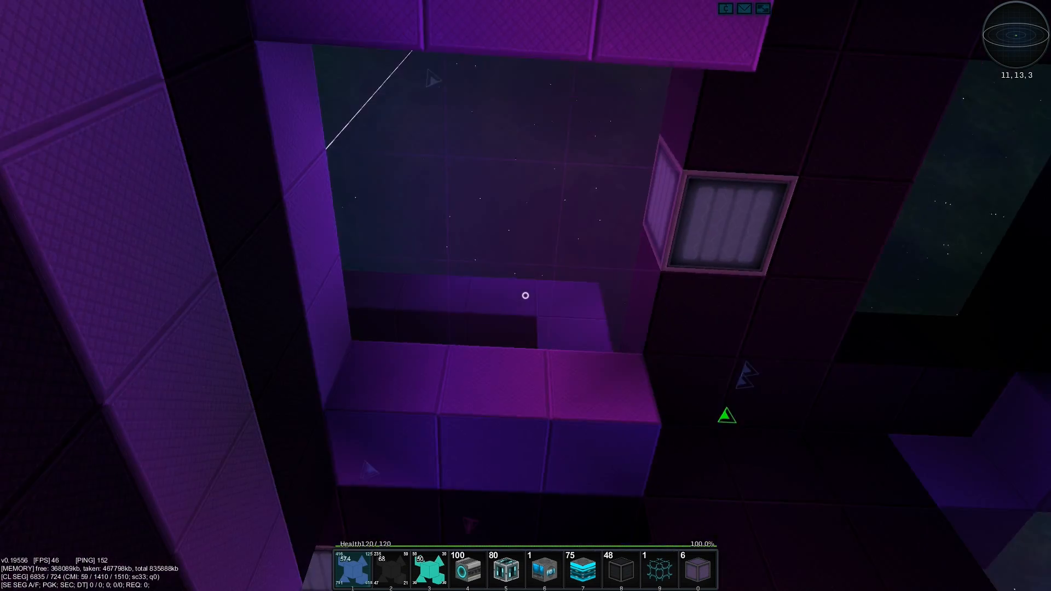
mouse_move(525, 296)
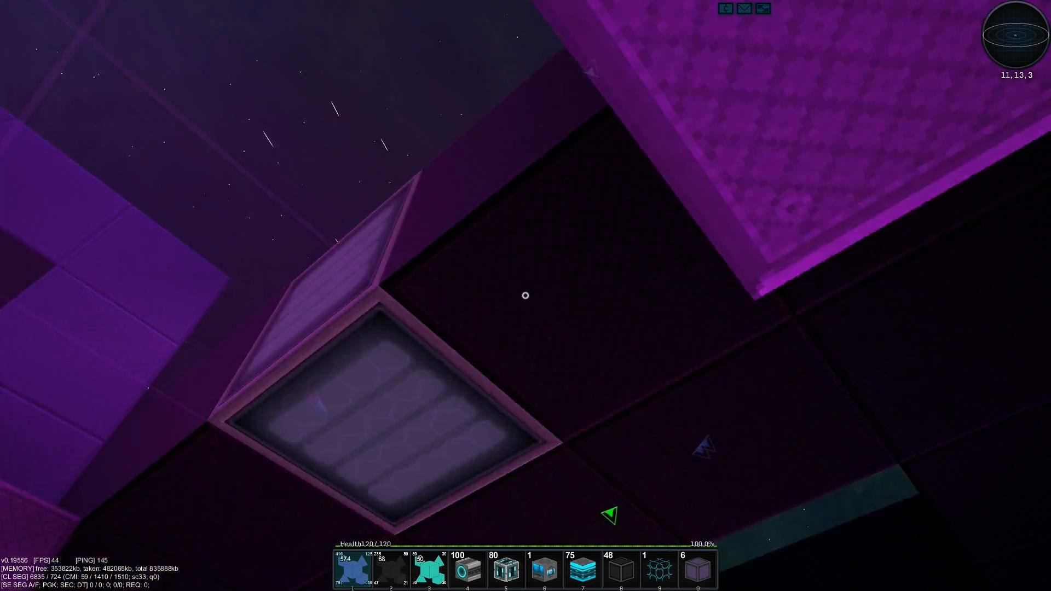
mouse_move(526, 295)
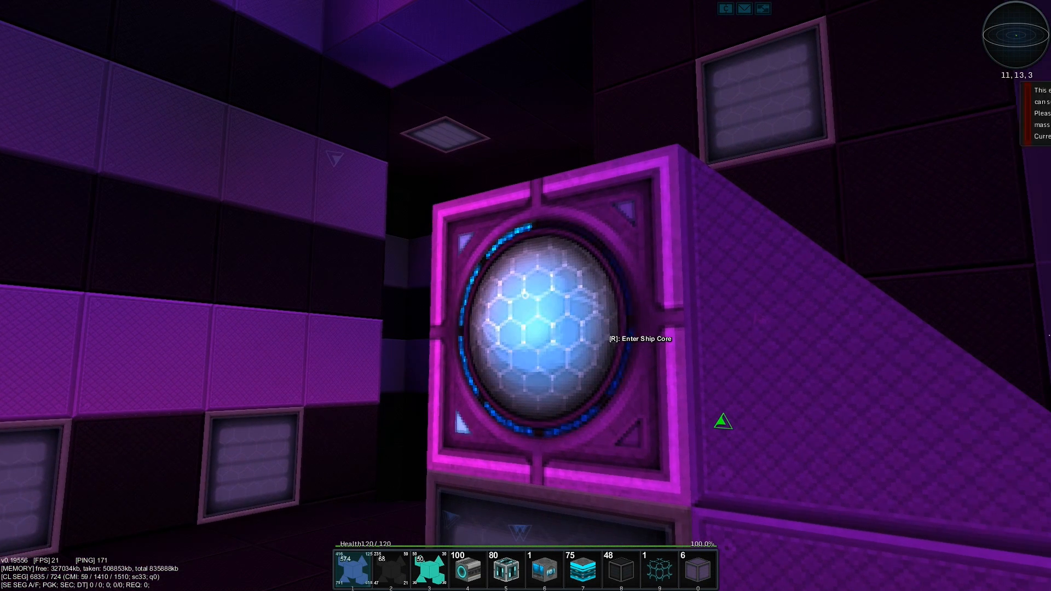
key(r)
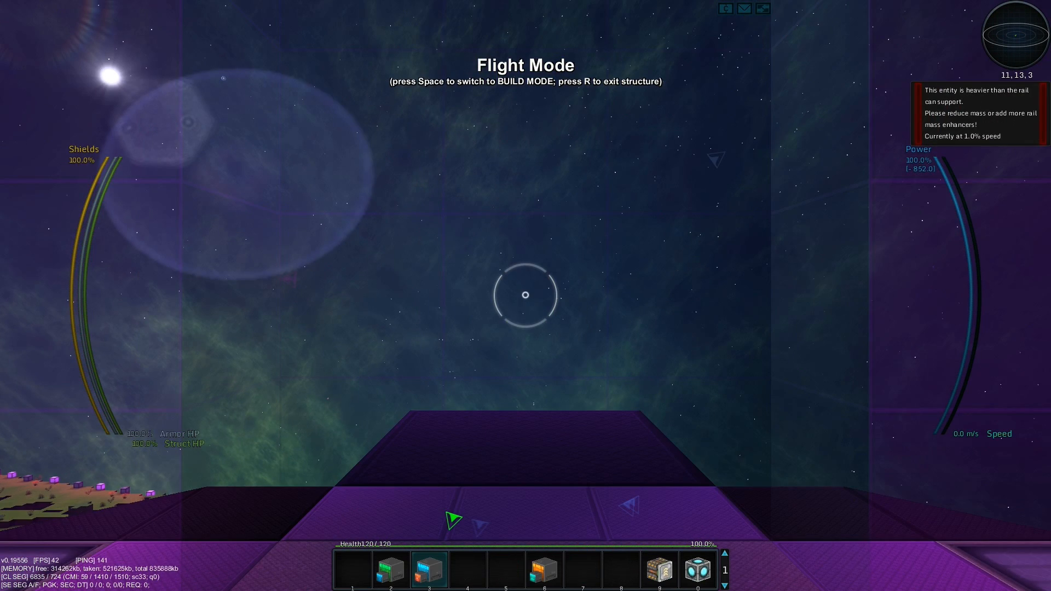
click(460, 6)
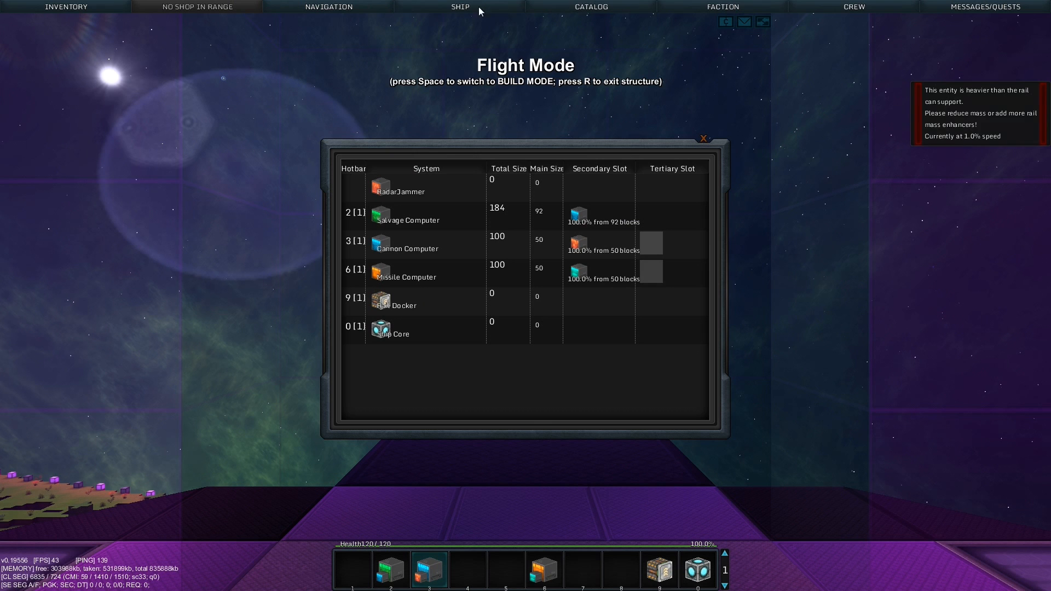
click(460, 6)
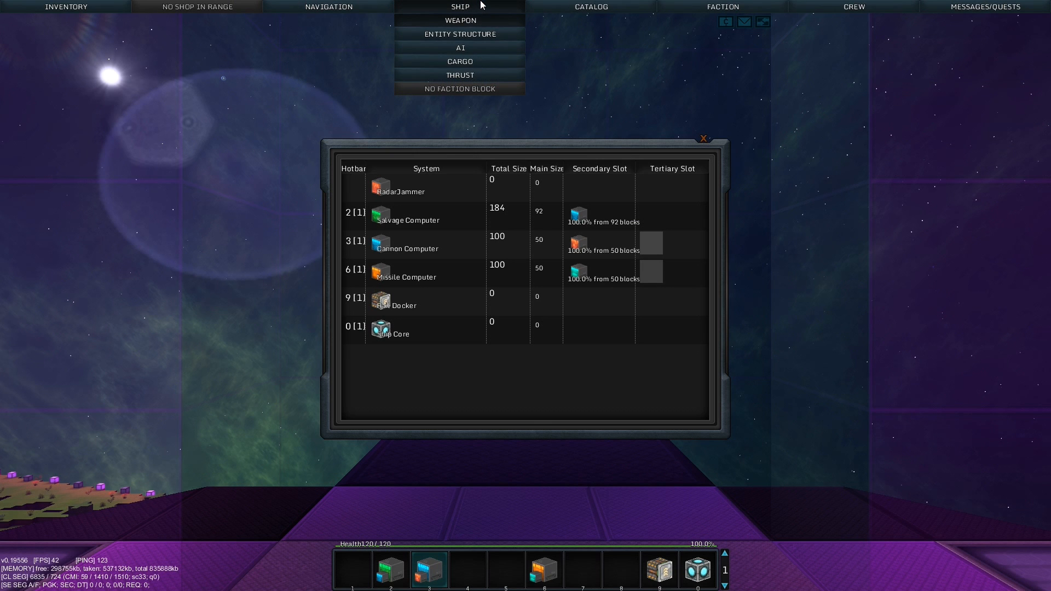
mouse_move(538, 247)
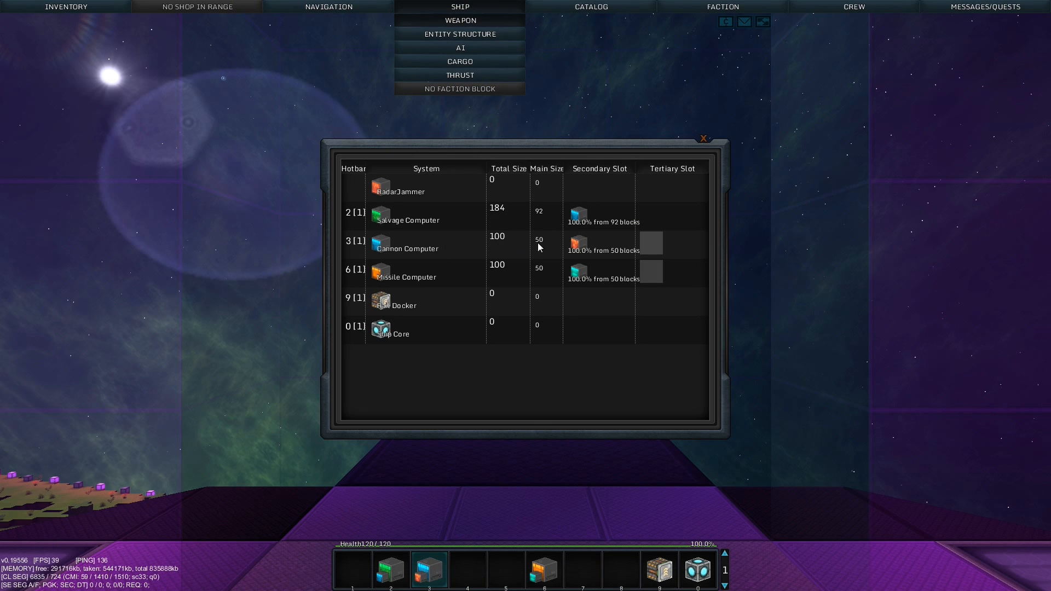
mouse_move(540, 278)
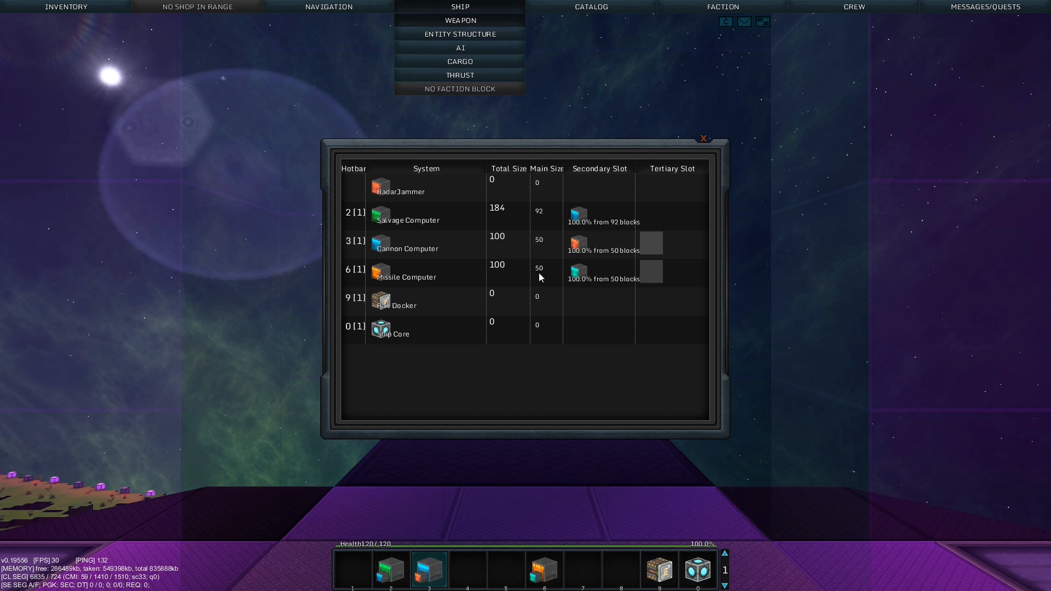
mouse_move(540, 274)
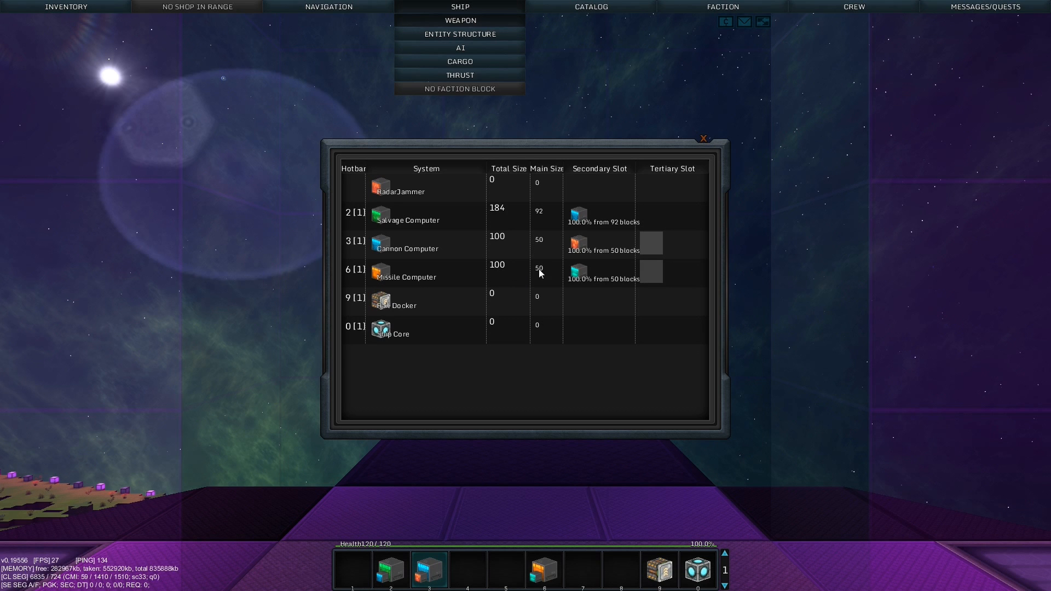
mouse_move(543, 249)
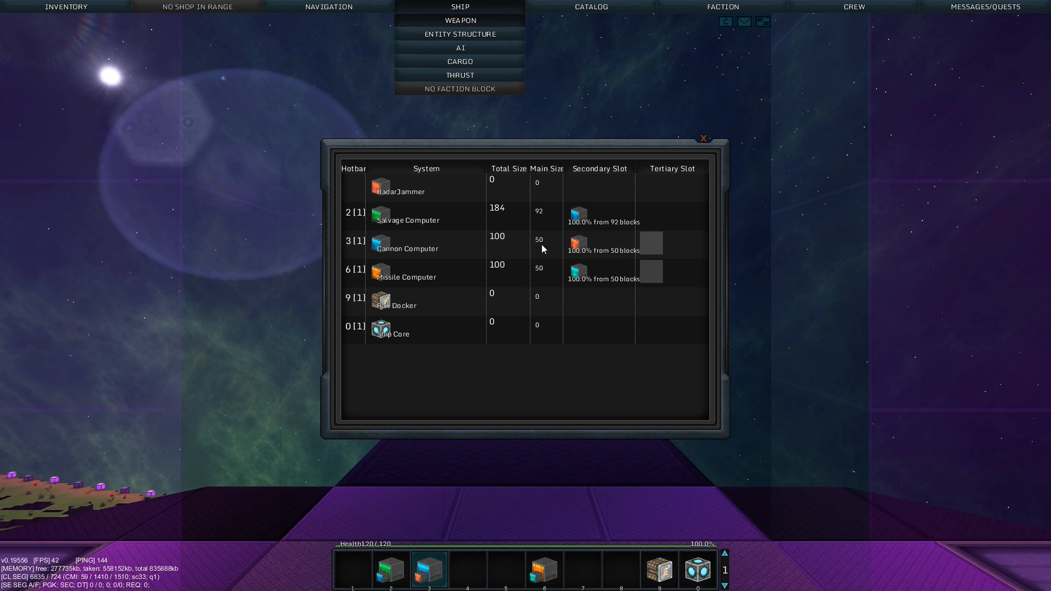
mouse_move(460, 41)
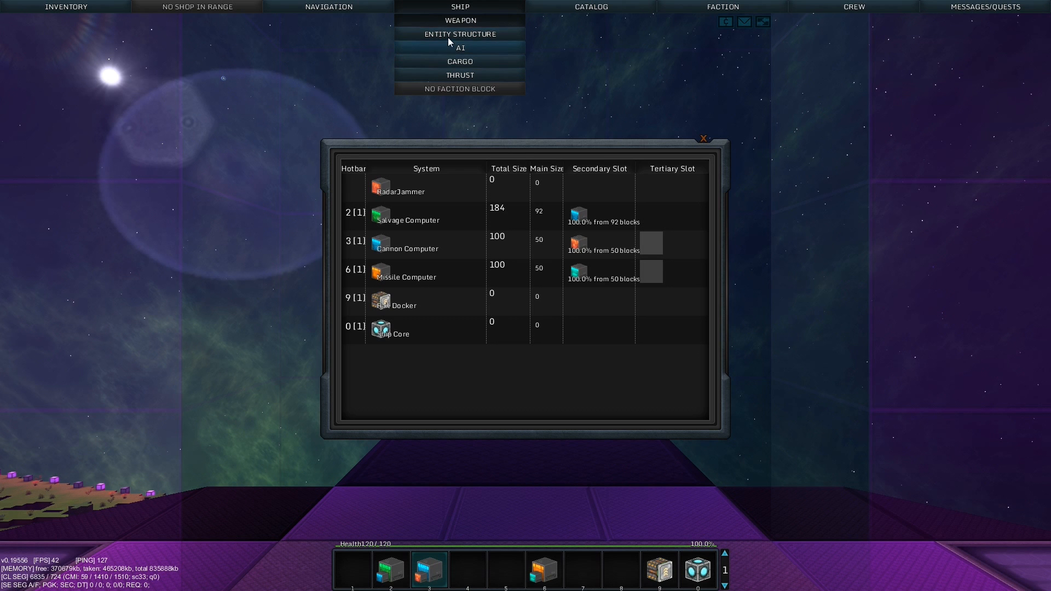
Open the Entity Structure breakdown and inspect the Thrust and Power Recharge details
click(459, 34)
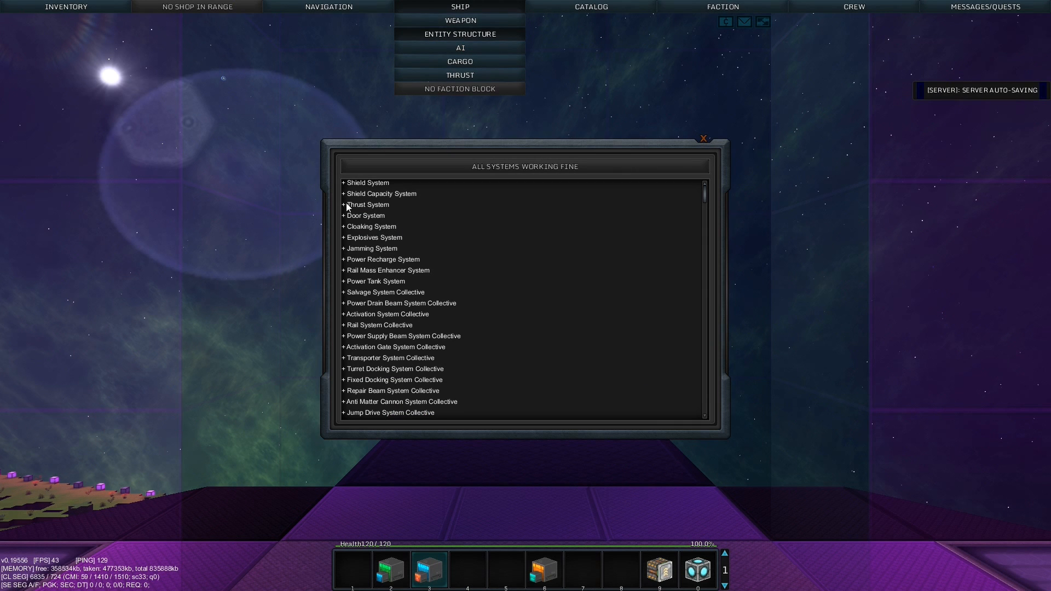
click(367, 204)
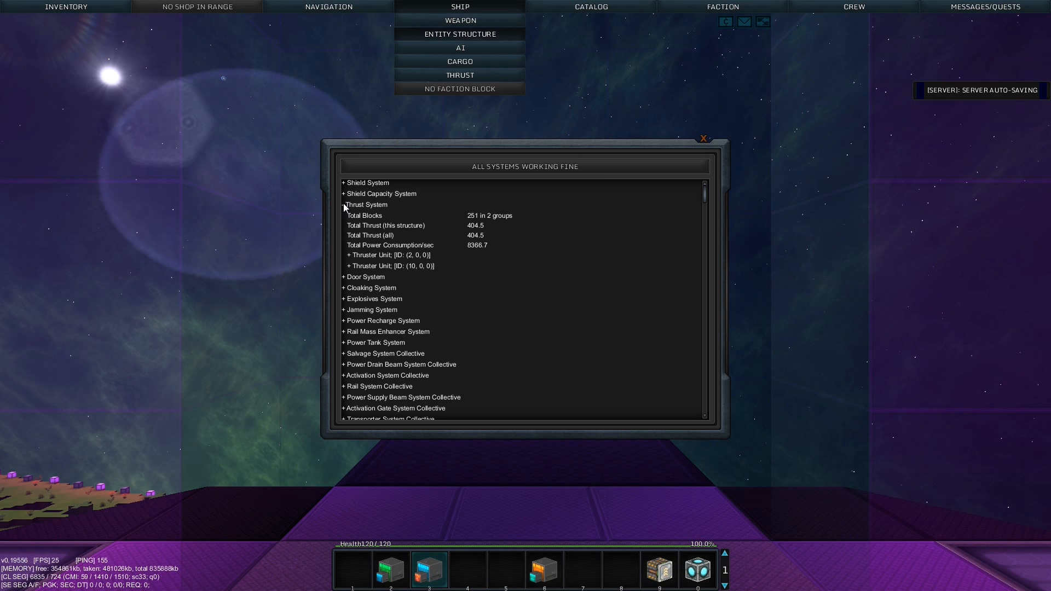
click(343, 204)
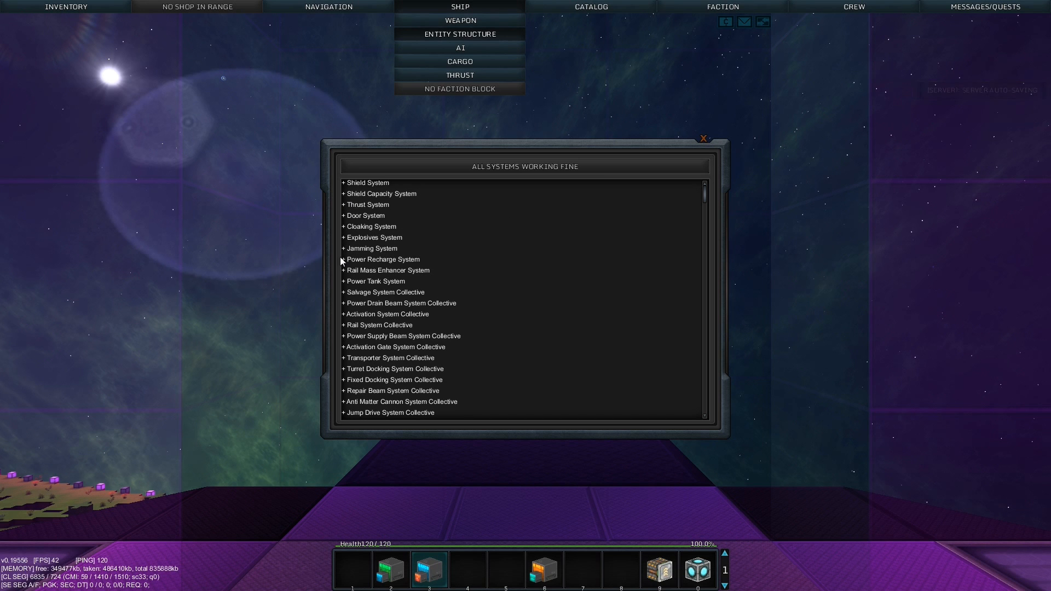
click(343, 260)
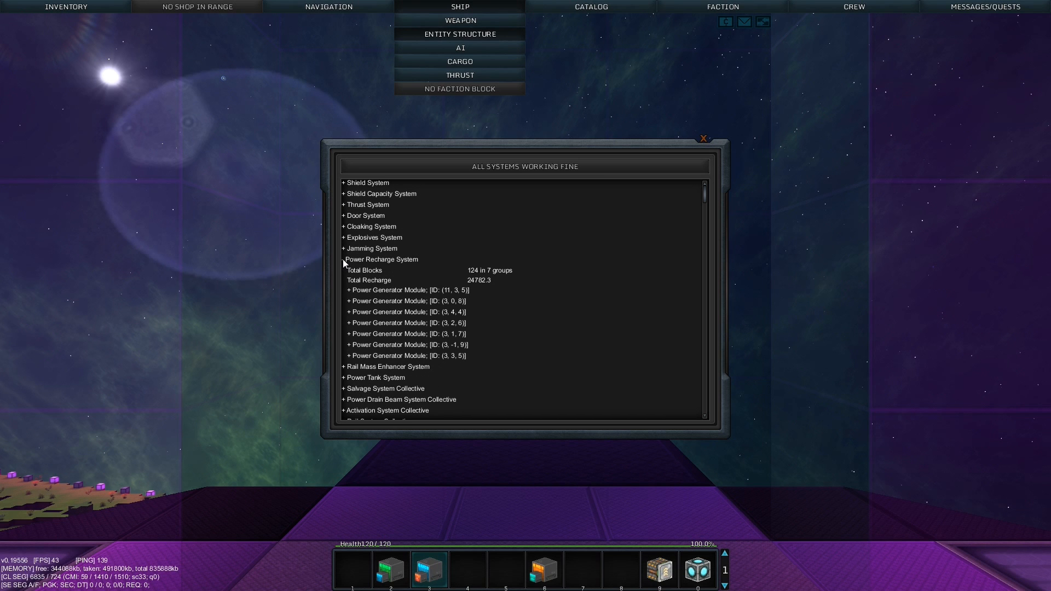
click(343, 262)
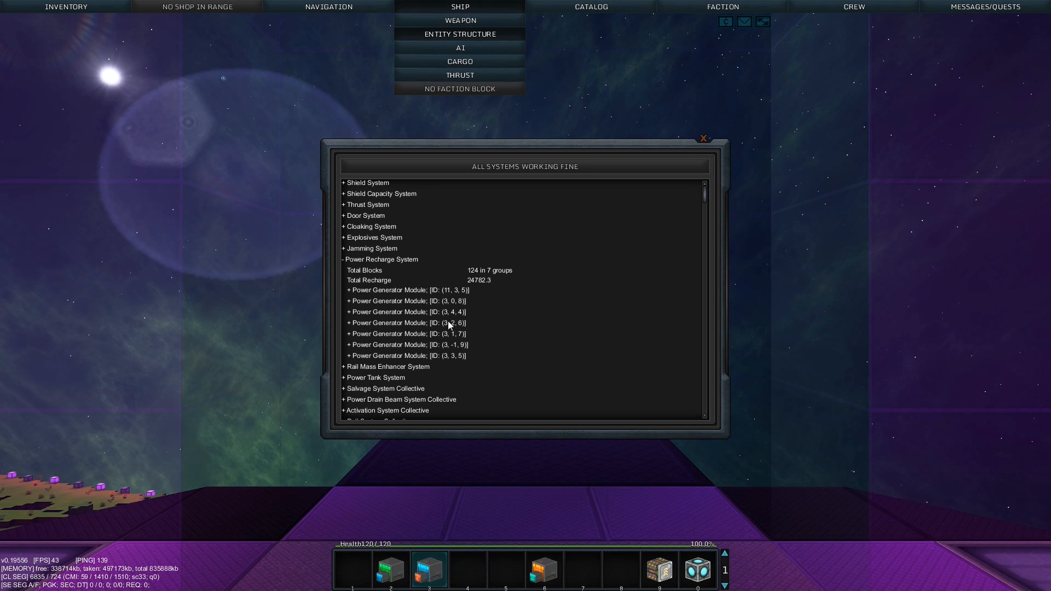
mouse_move(451, 353)
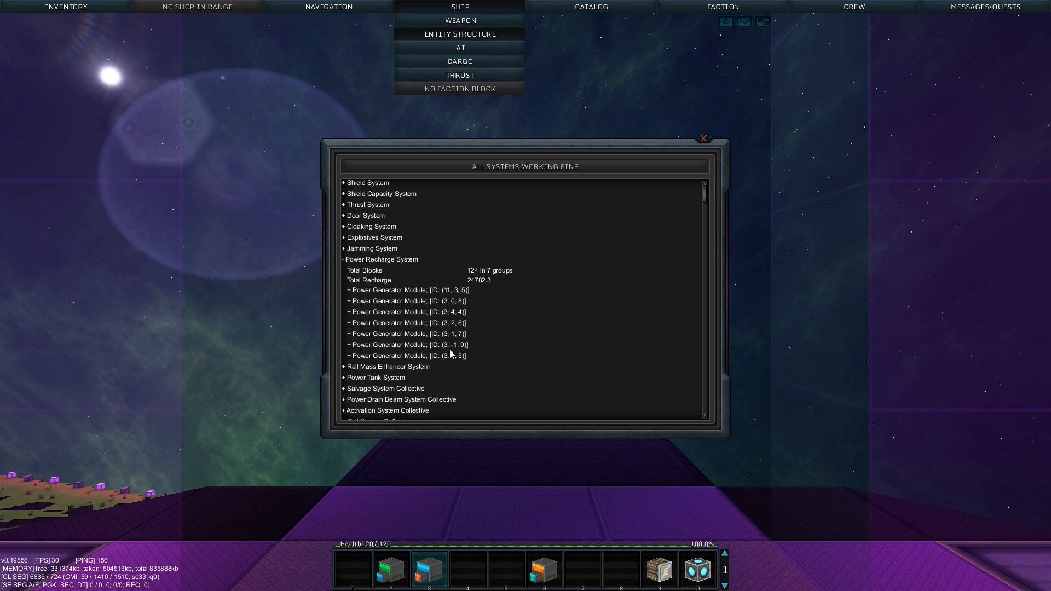
mouse_move(343, 273)
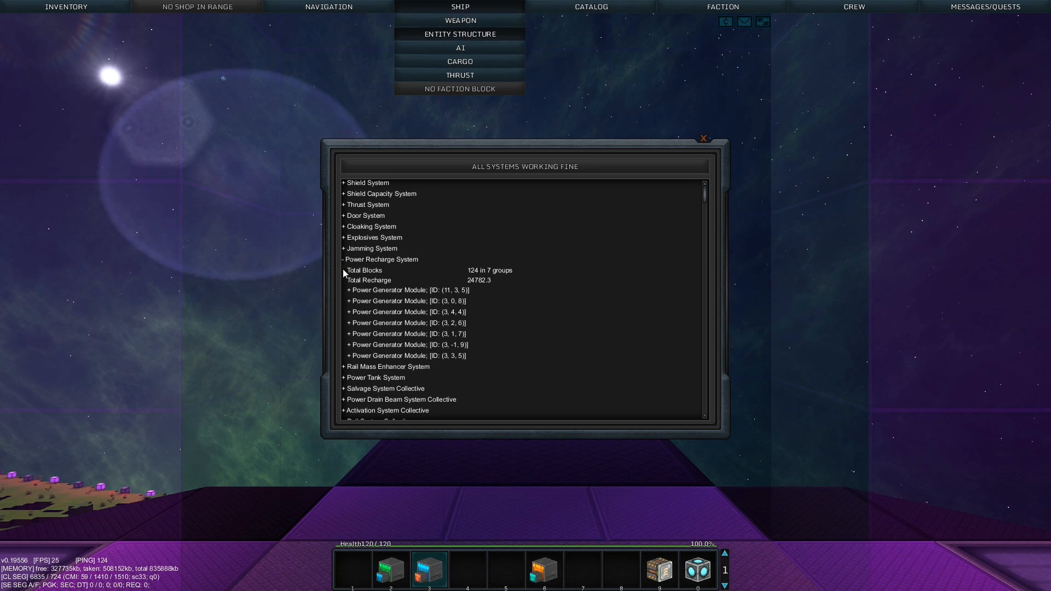
click(343, 259)
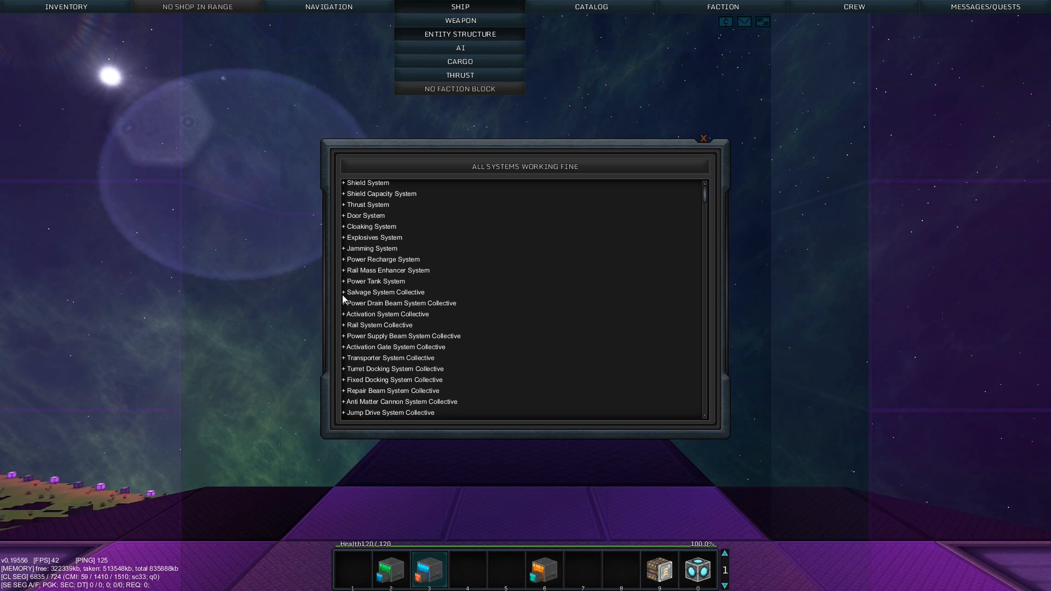
Inspect the Power Tank and Salvage system details, then close the window
click(374, 281)
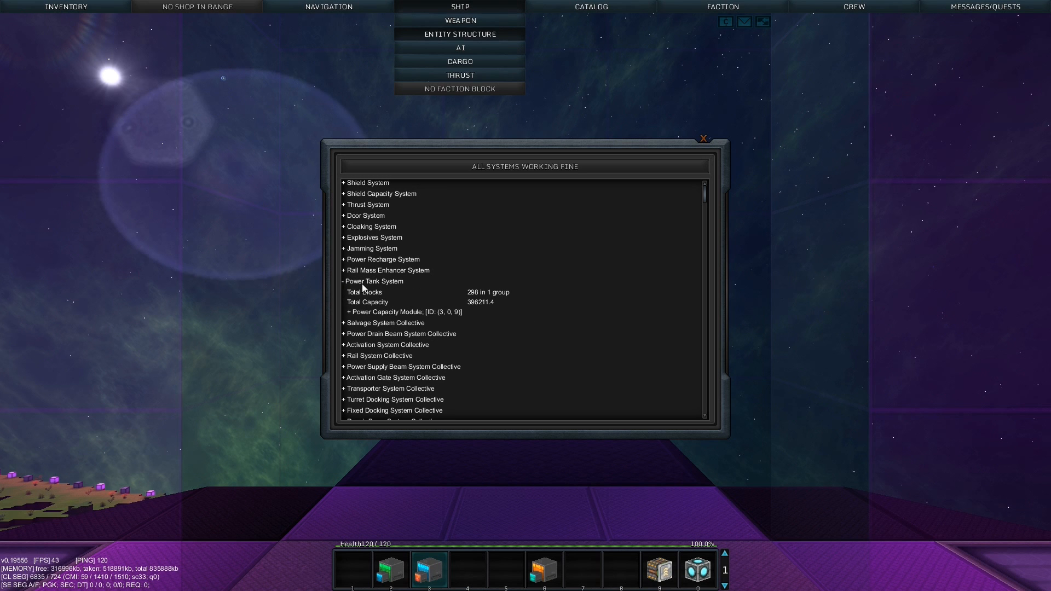
click(343, 280)
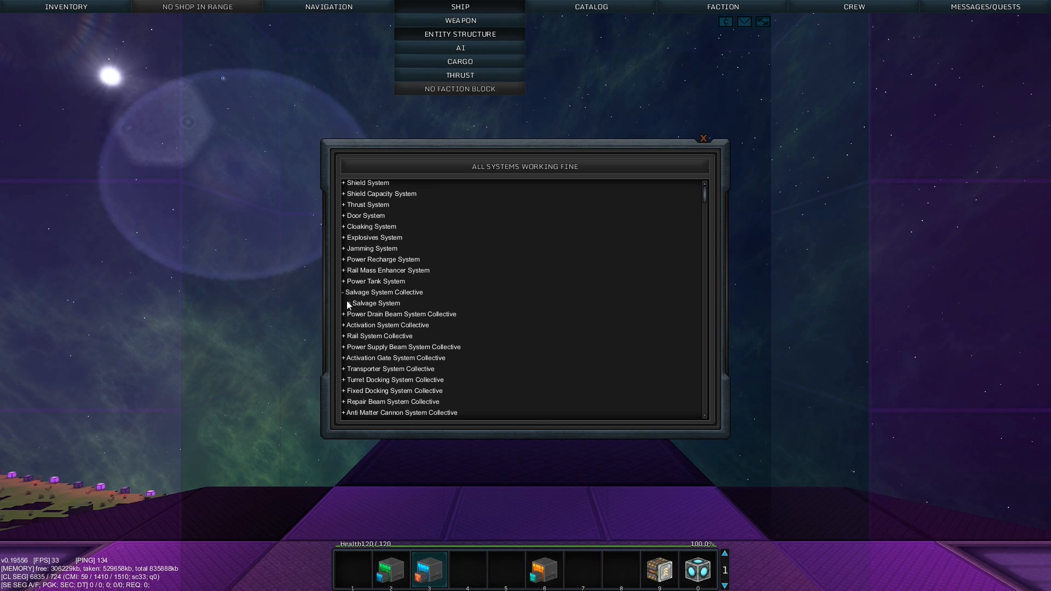
click(348, 303)
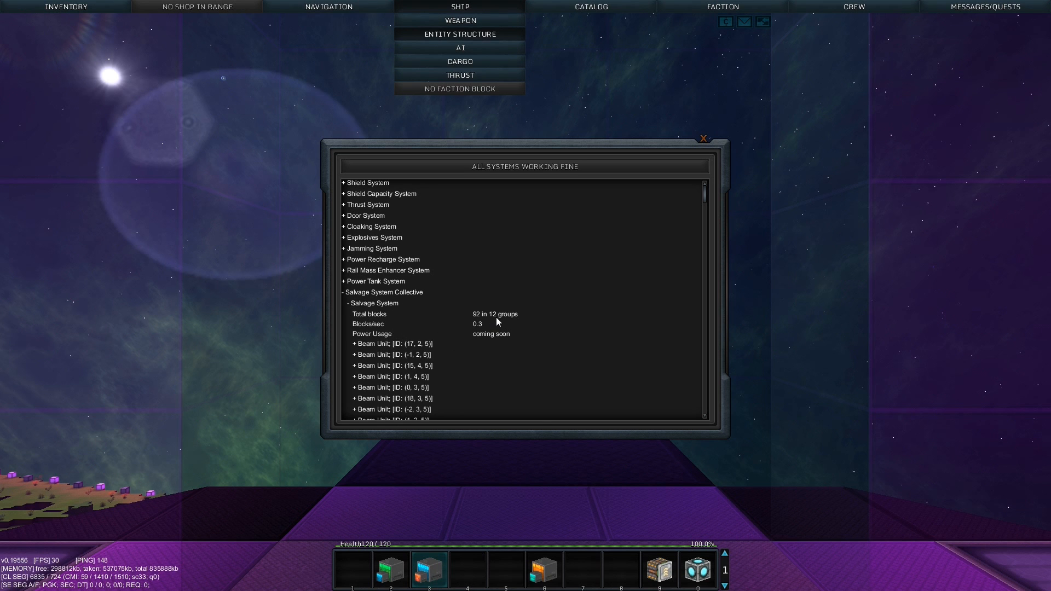
scroll(down, 3)
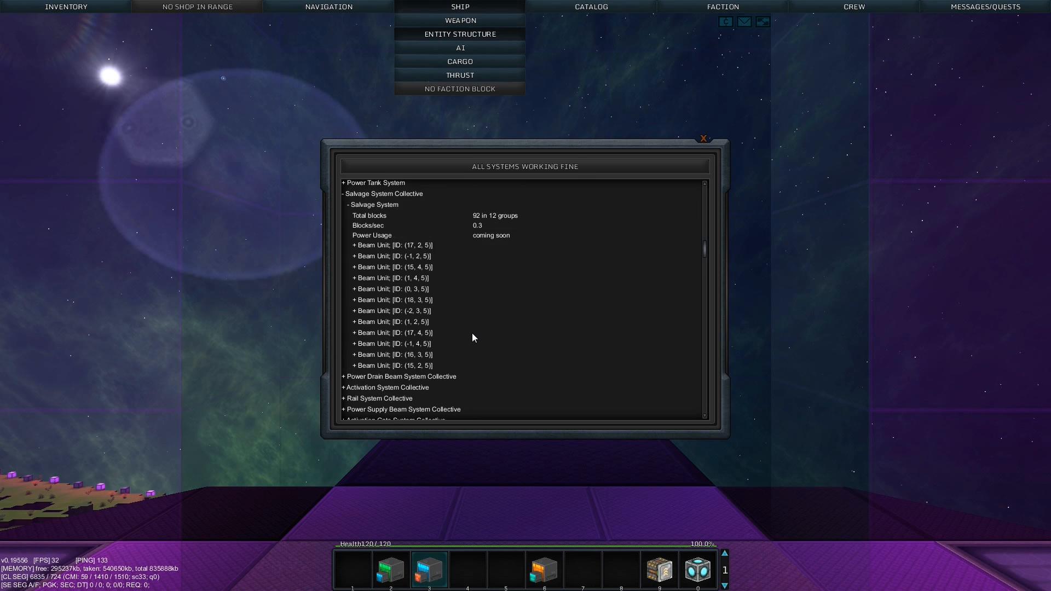
scroll(up, 3)
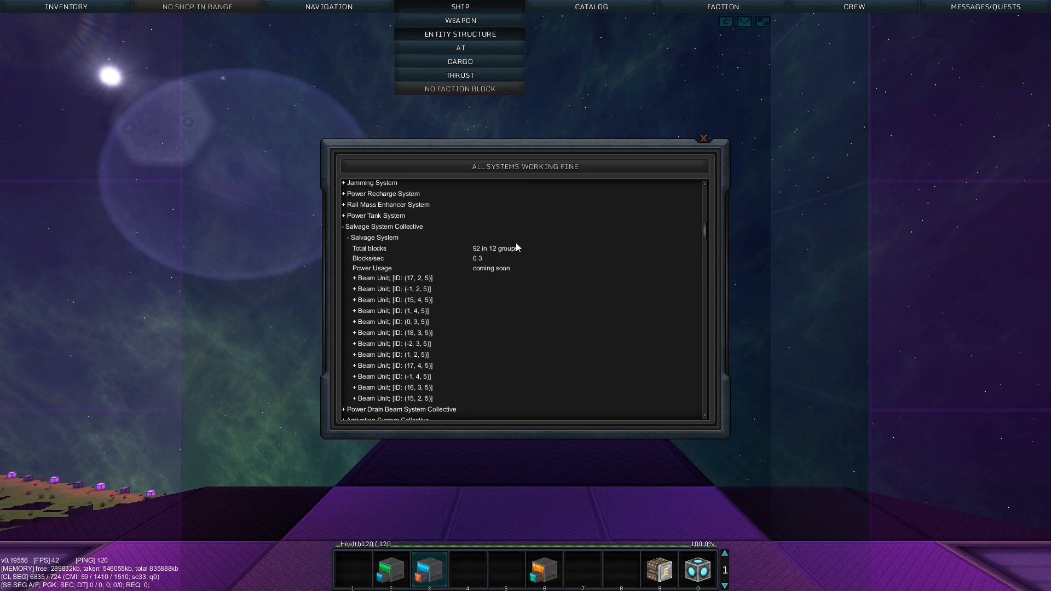
mouse_move(348, 242)
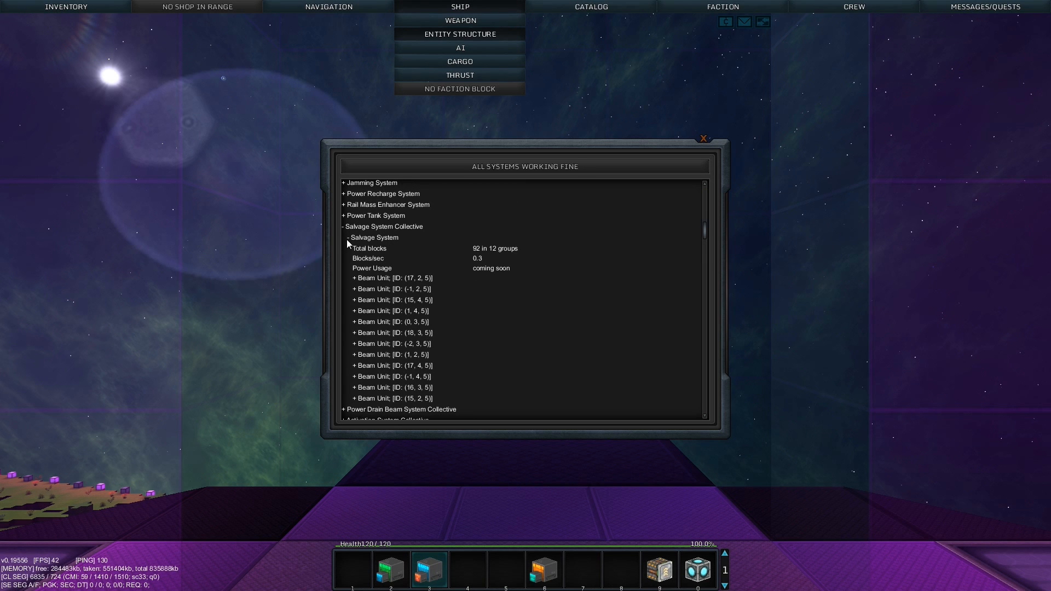
click(343, 226)
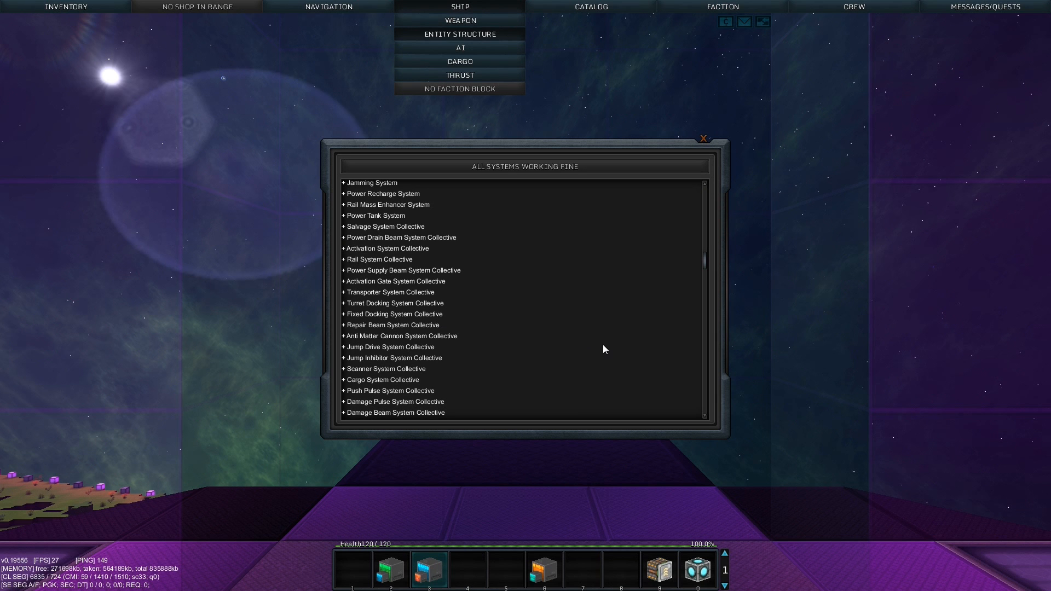
click(702, 138)
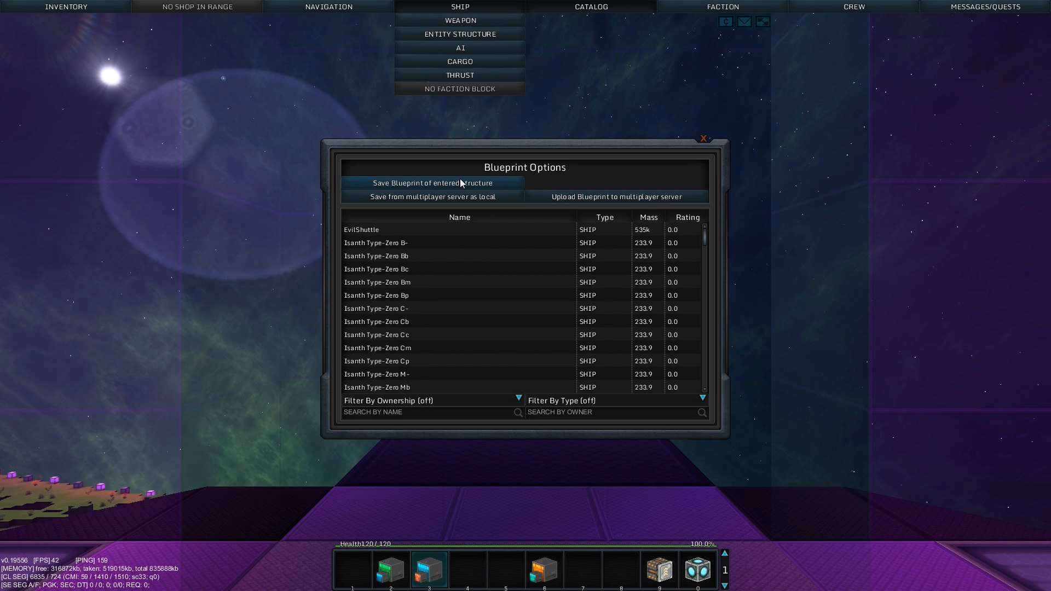
Save the entered ship as blueprint 'ShippyGiraffey' and check it in the list
click(434, 183)
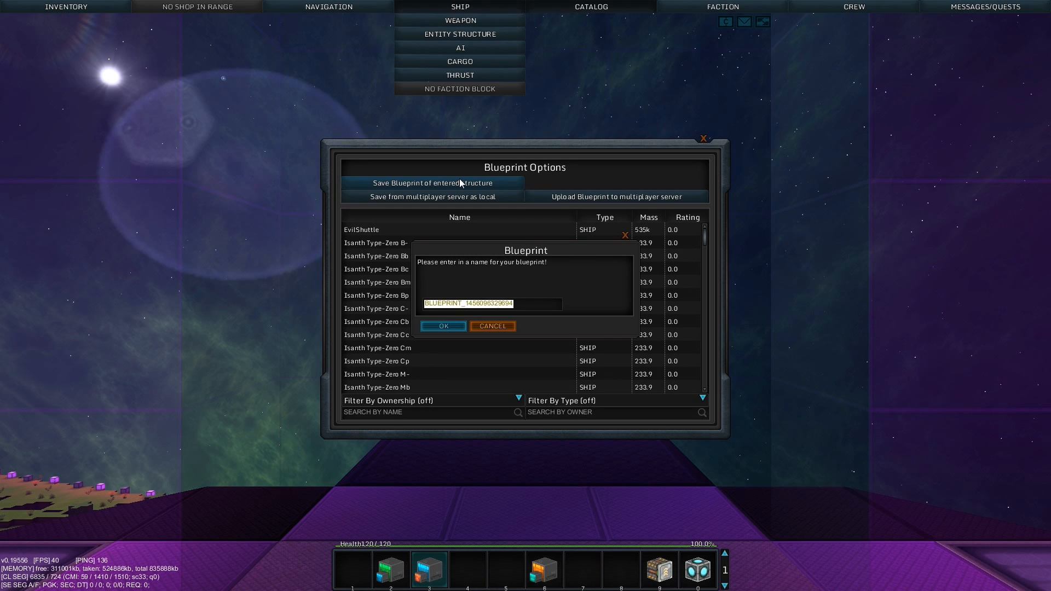
text(ShippyGiraff)
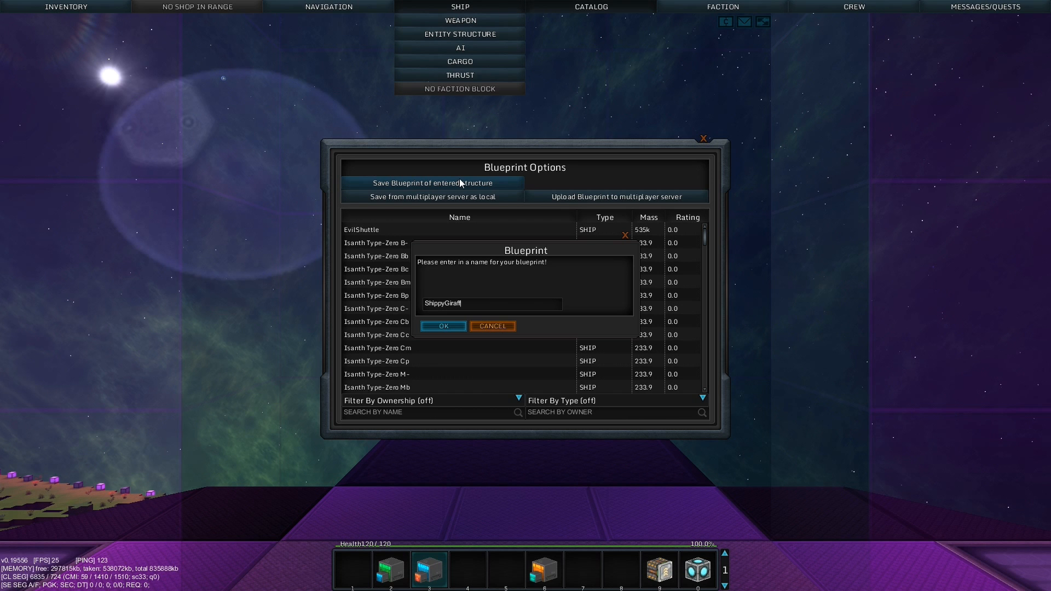
text(ey)
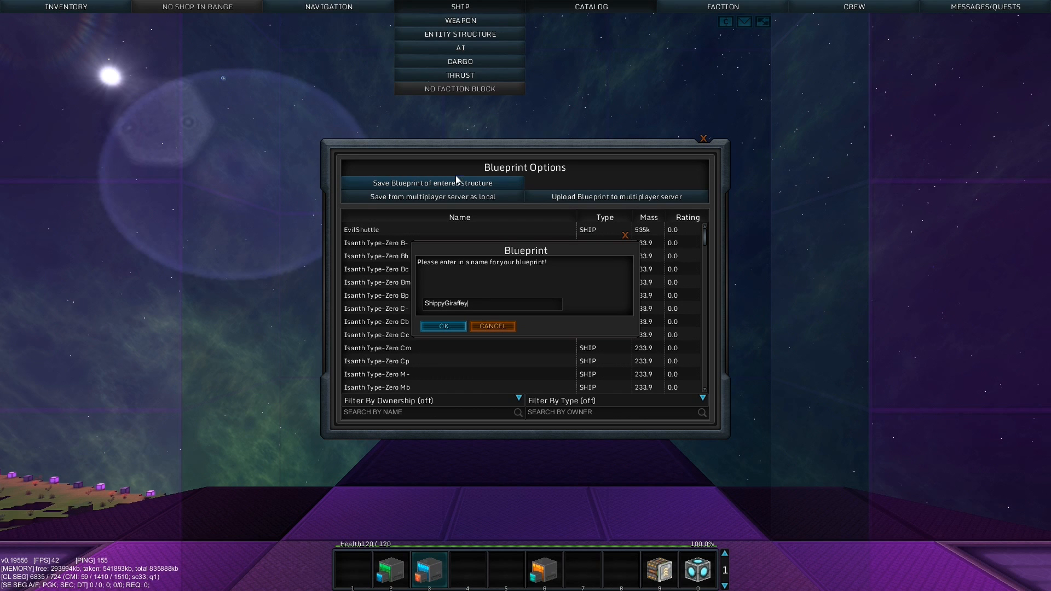
click(443, 326)
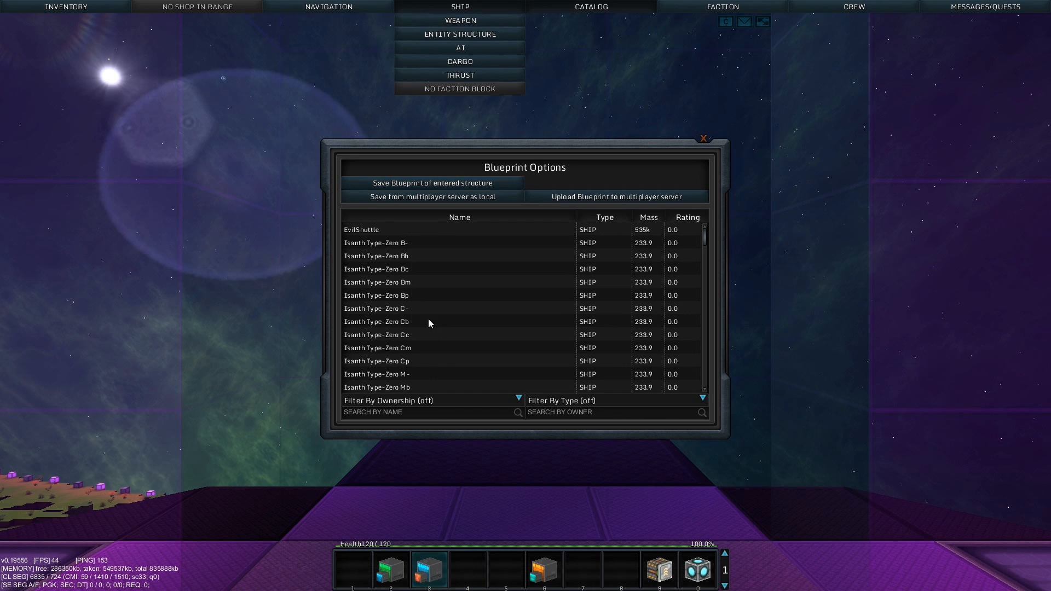
scroll(down, 3)
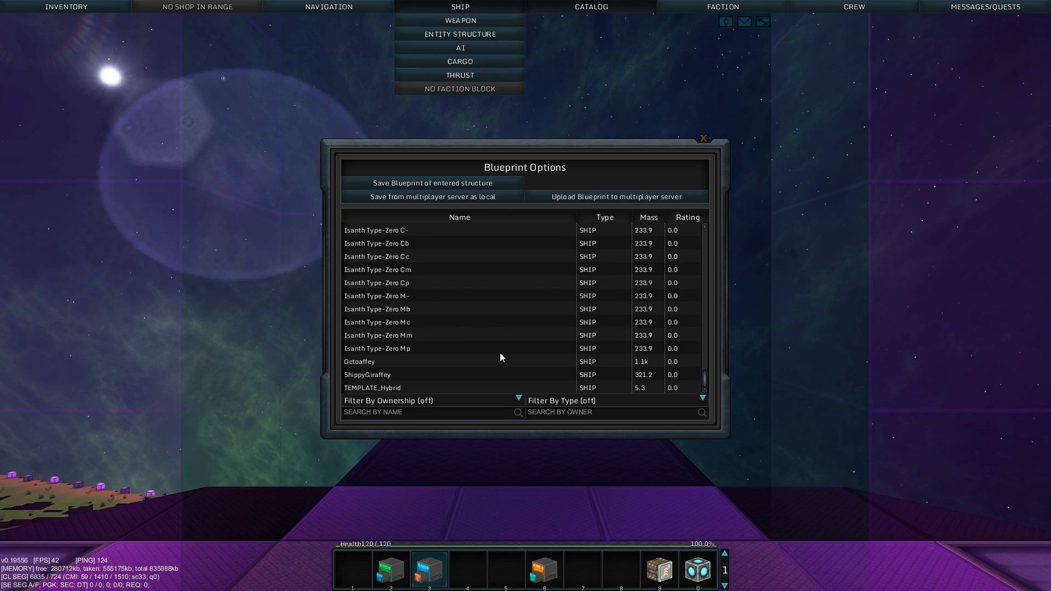
click(702, 137)
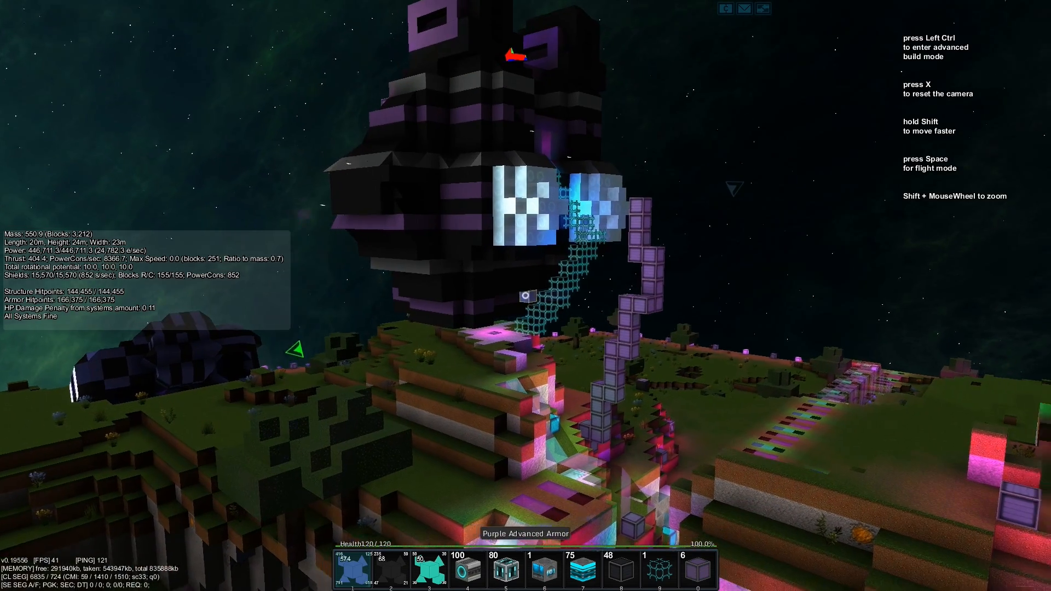
mouse_move(525, 295)
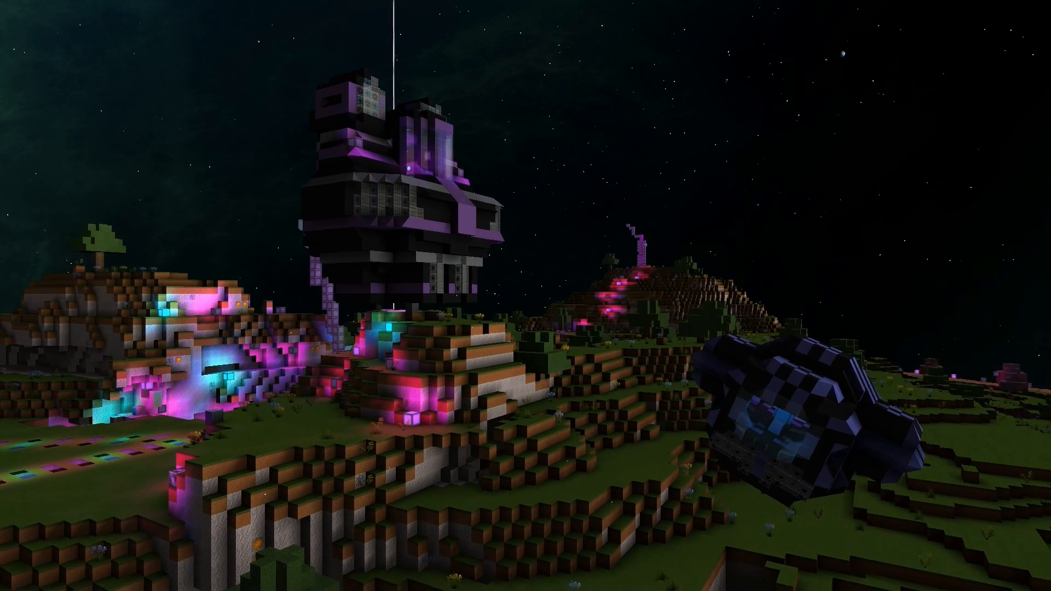
mouse_move(525, 296)
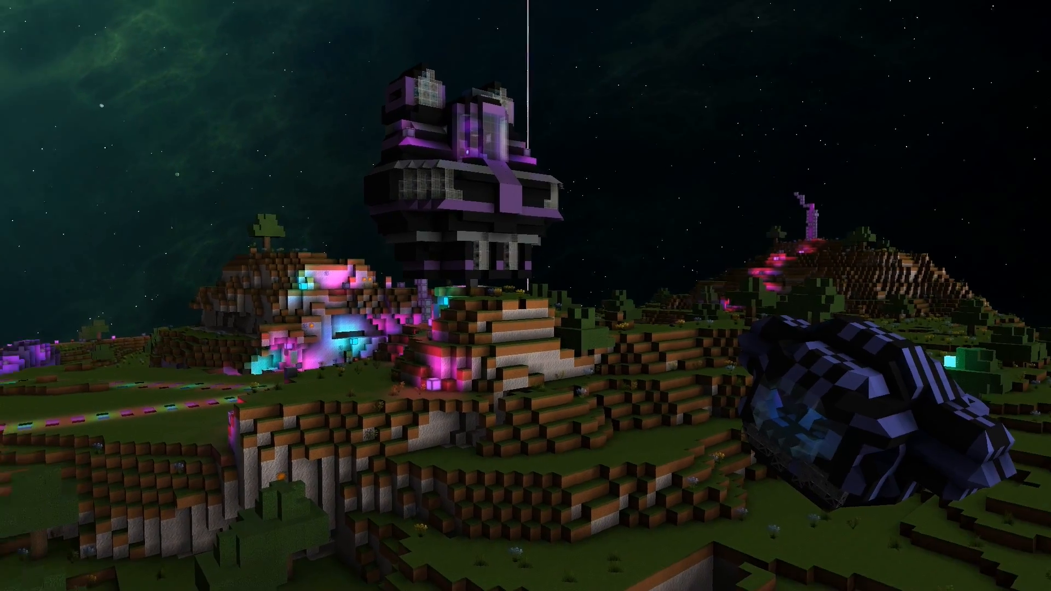
mouse_move(526, 296)
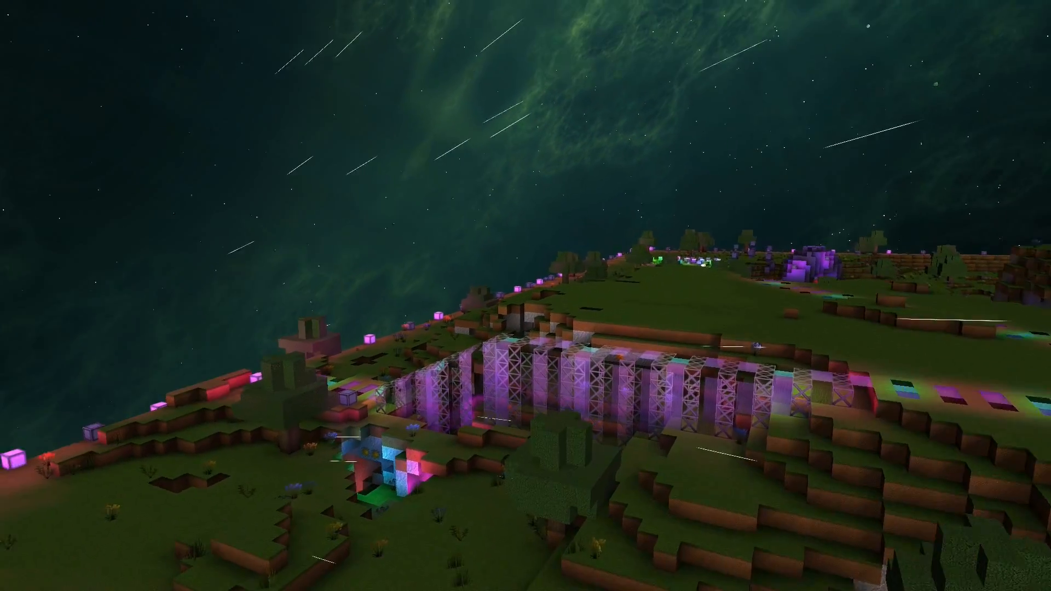
mouse_move(526, 296)
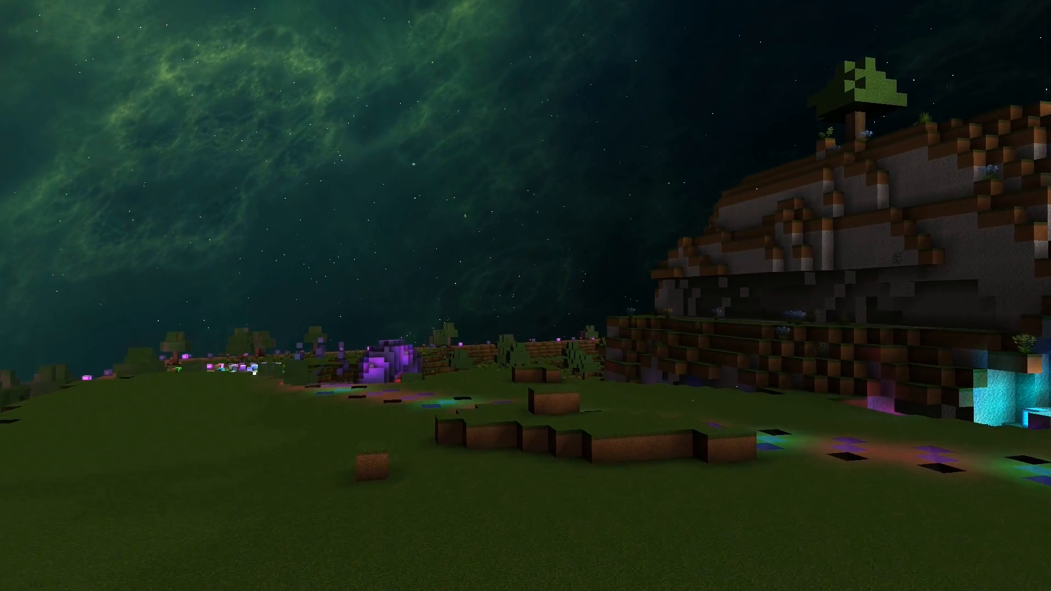
mouse_move(525, 296)
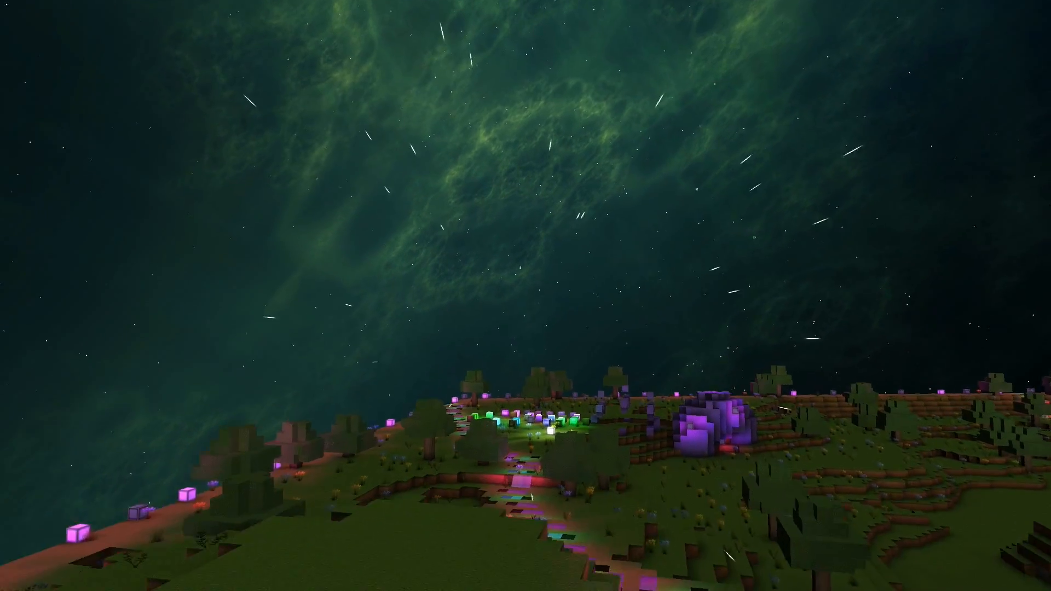
mouse_move(525, 295)
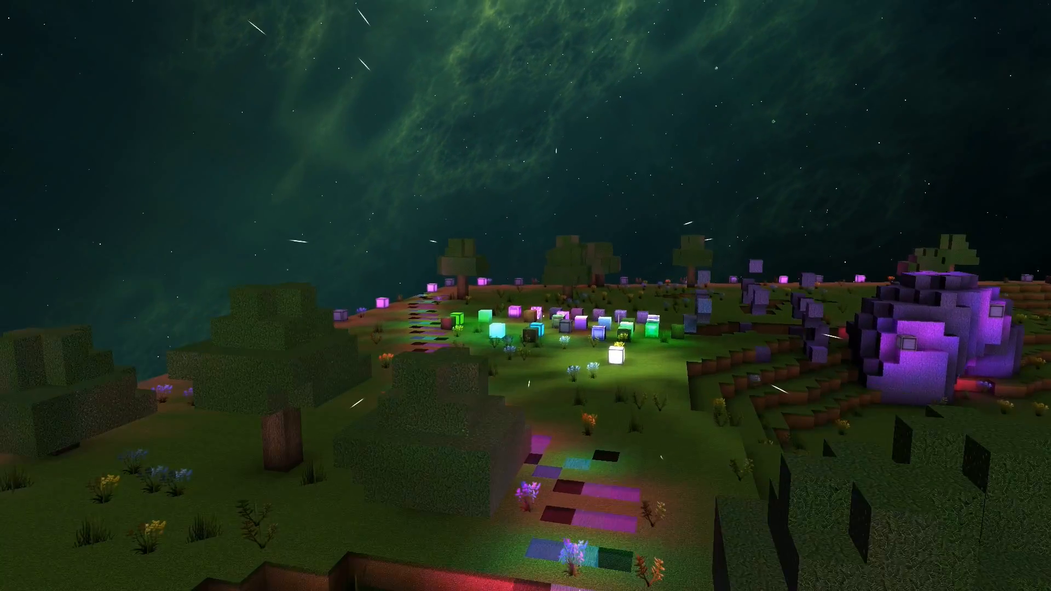
mouse_move(525, 295)
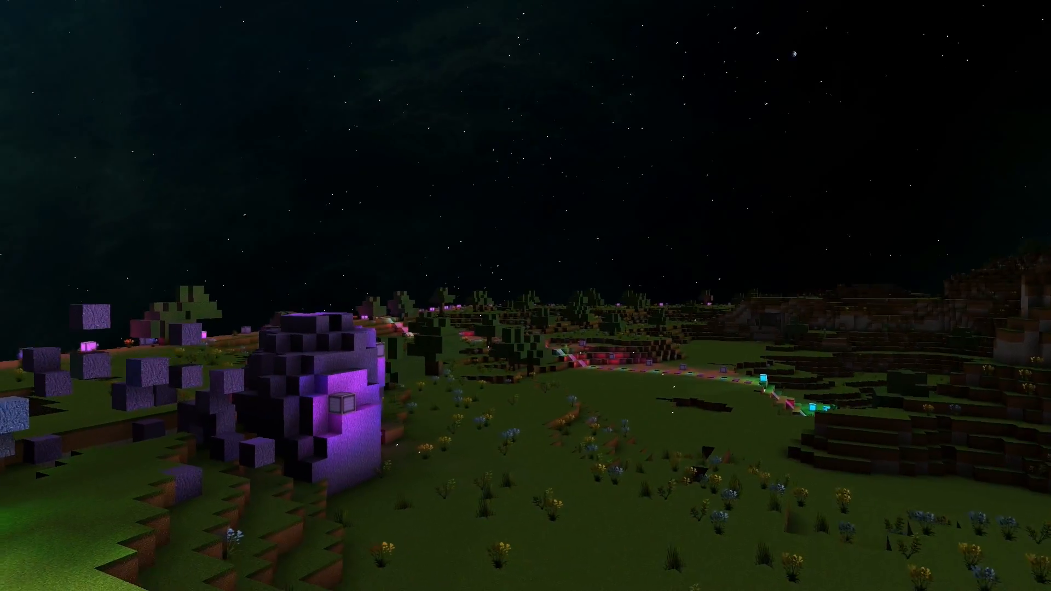
mouse_move(525, 295)
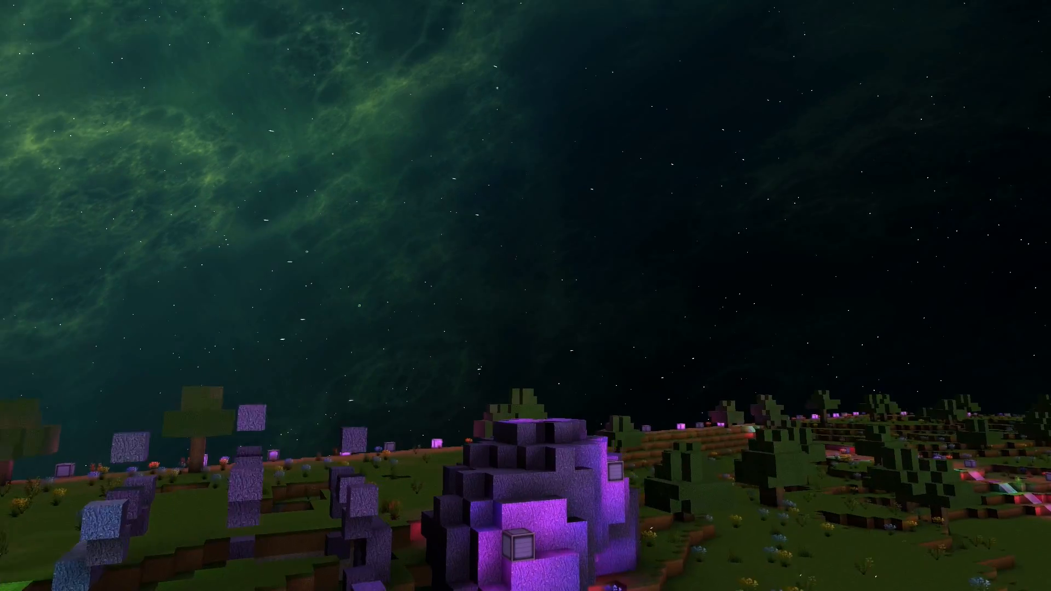
mouse_move(526, 295)
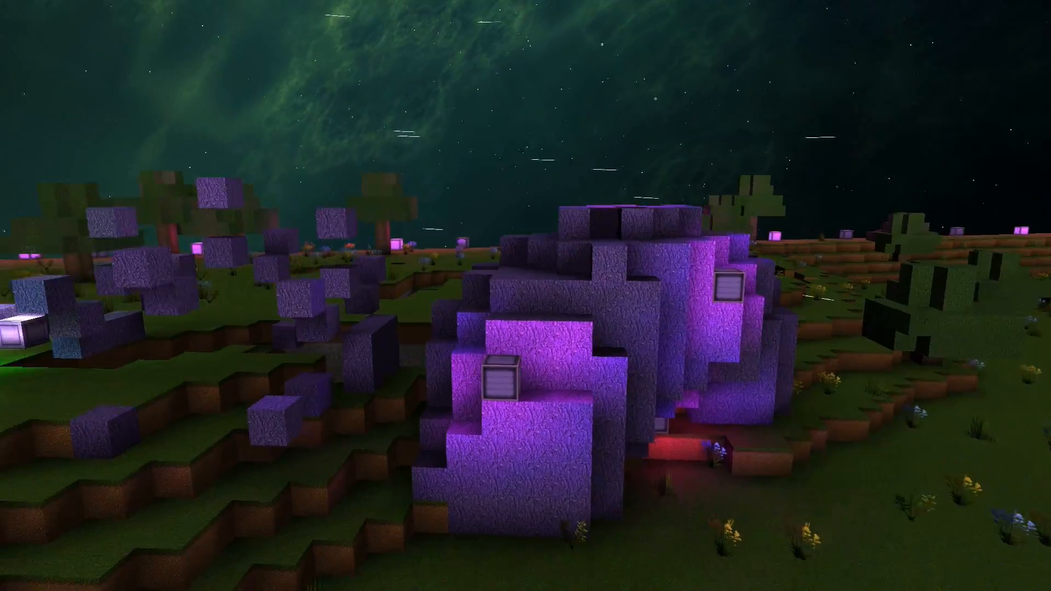
mouse_move(526, 296)
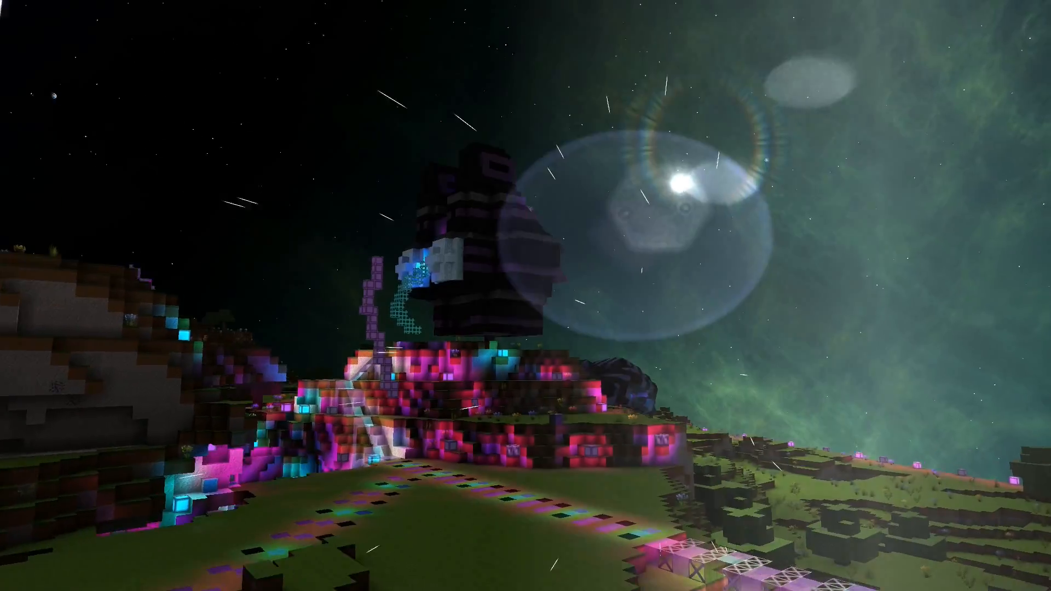
mouse_move(525, 295)
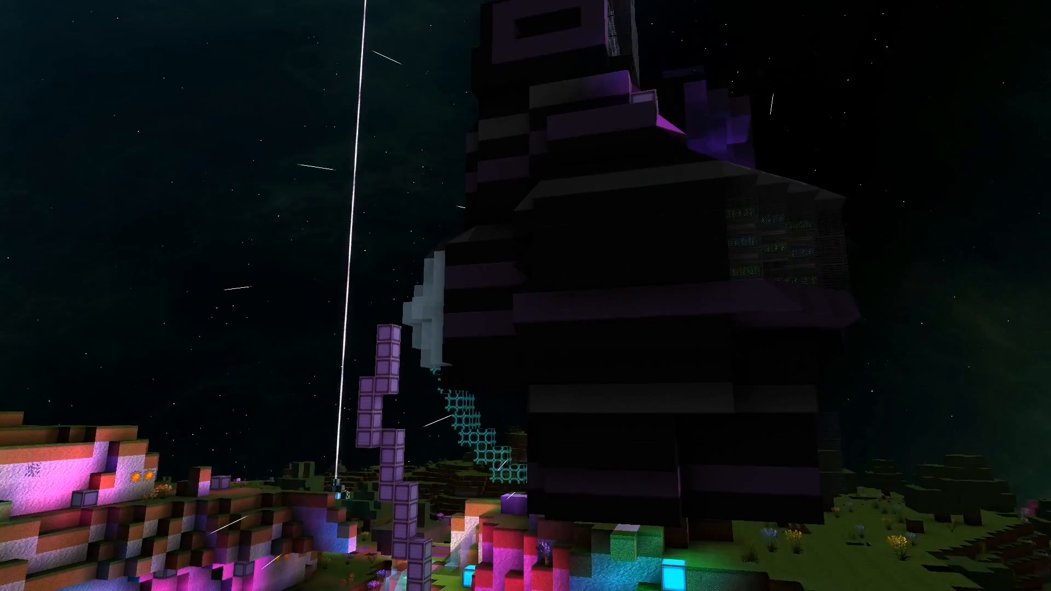
mouse_move(525, 295)
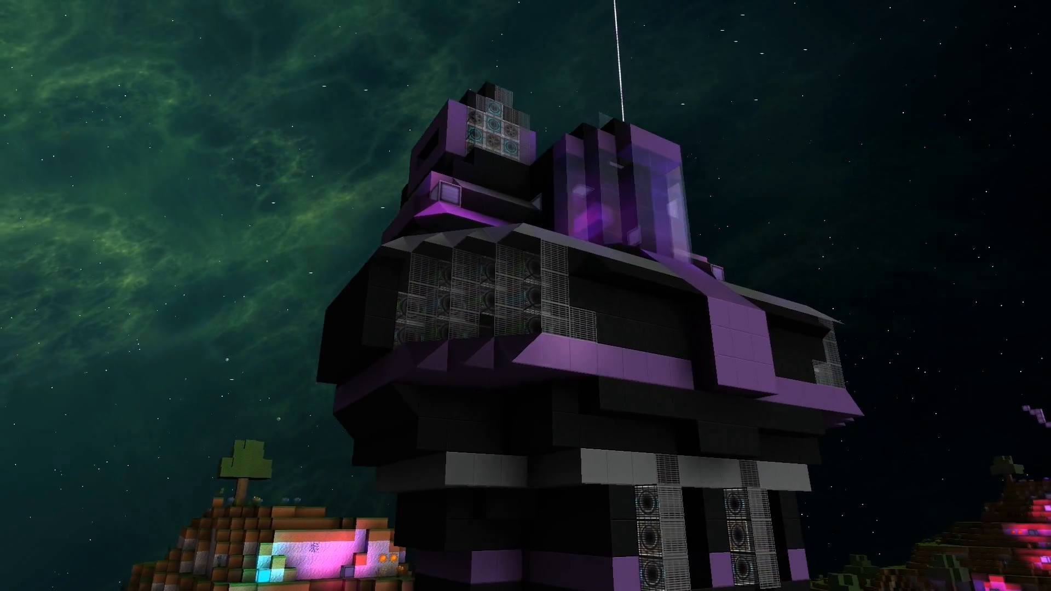
mouse_move(525, 295)
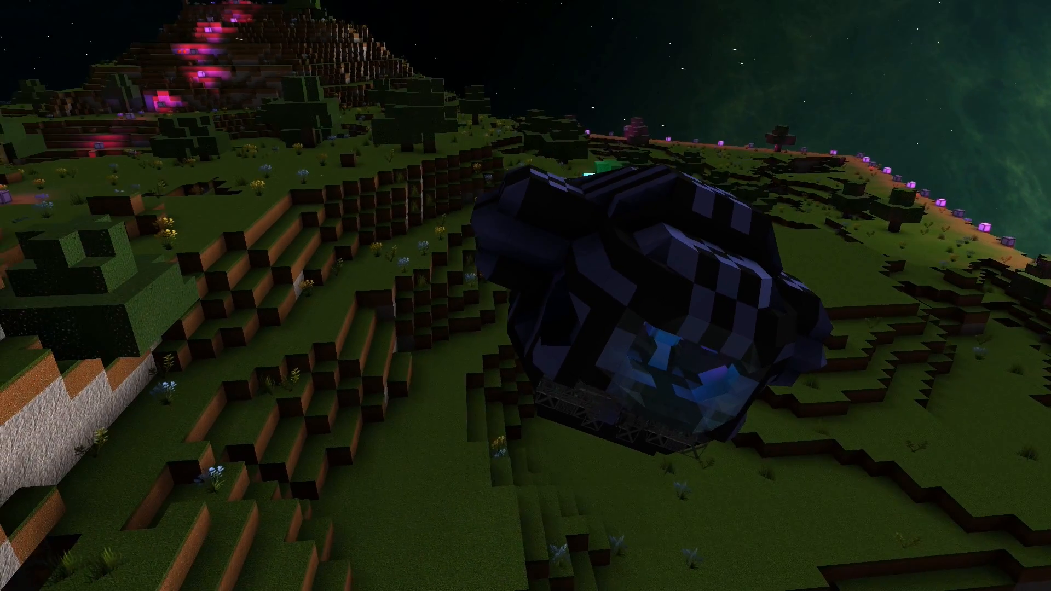
mouse_move(525, 296)
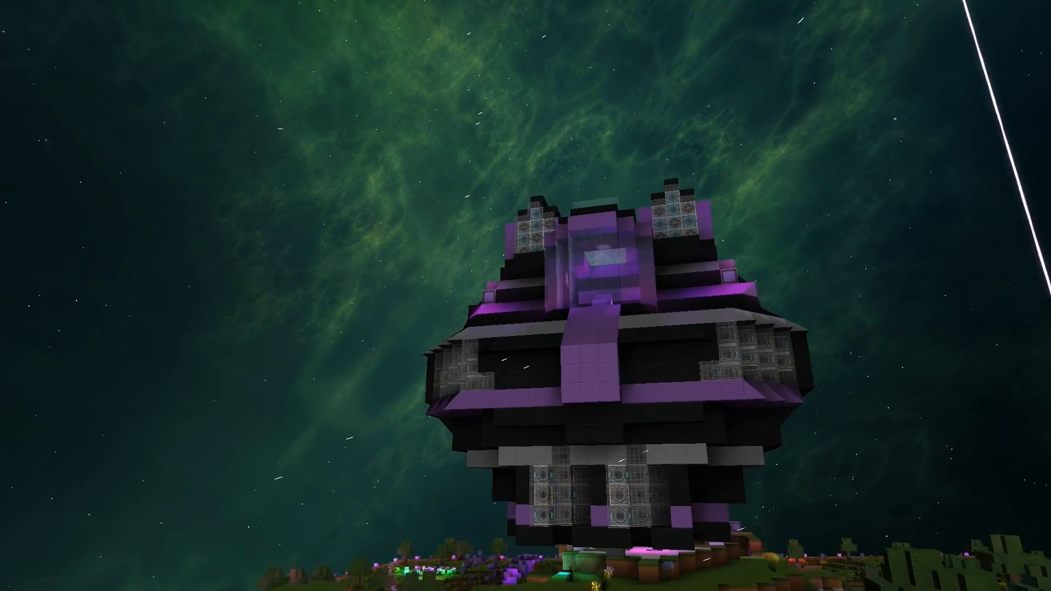
mouse_move(526, 296)
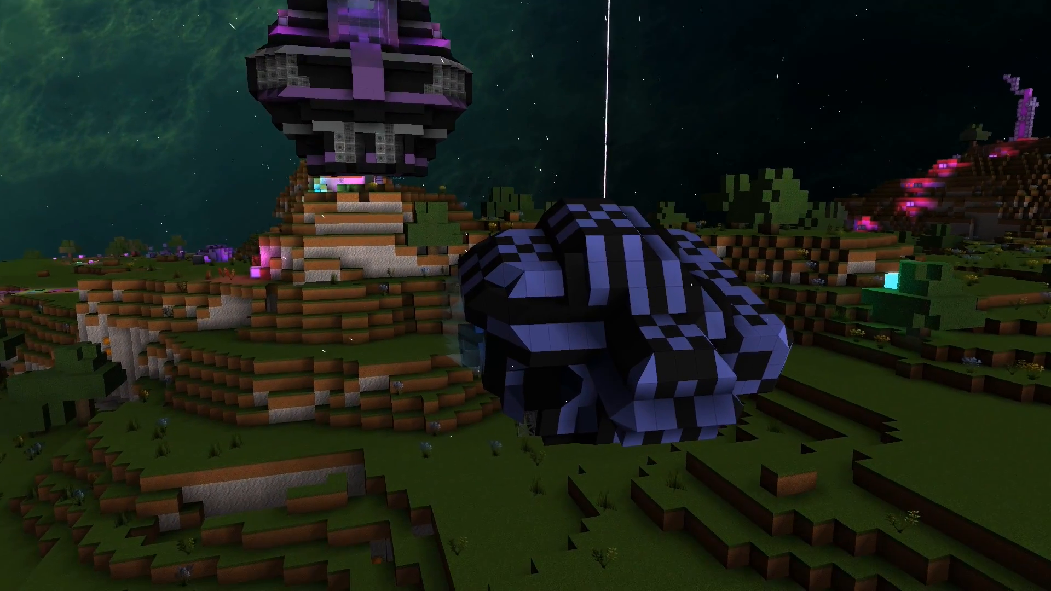
mouse_move(525, 295)
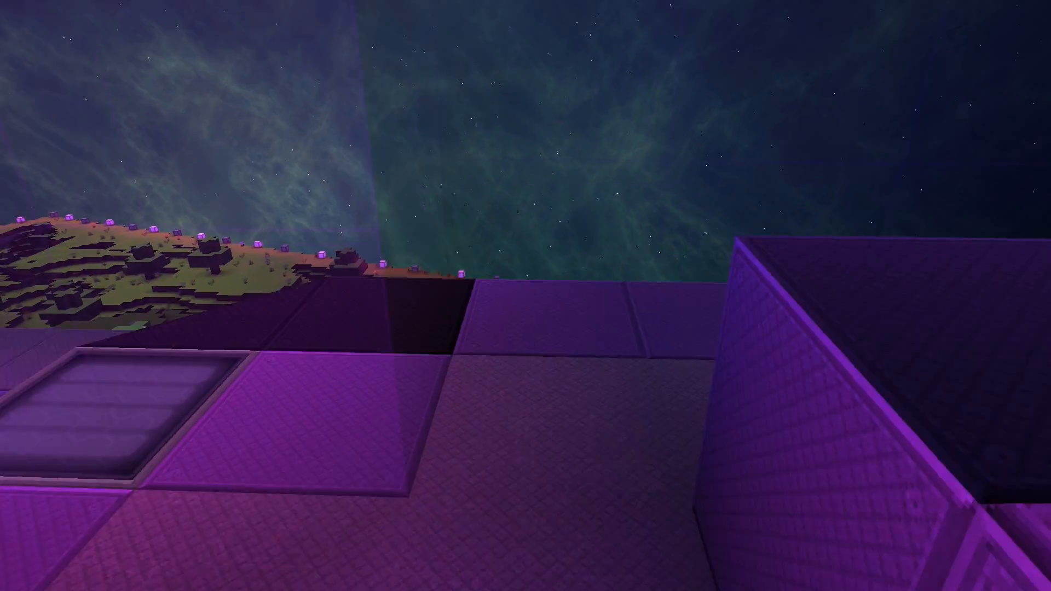
mouse_move(525, 296)
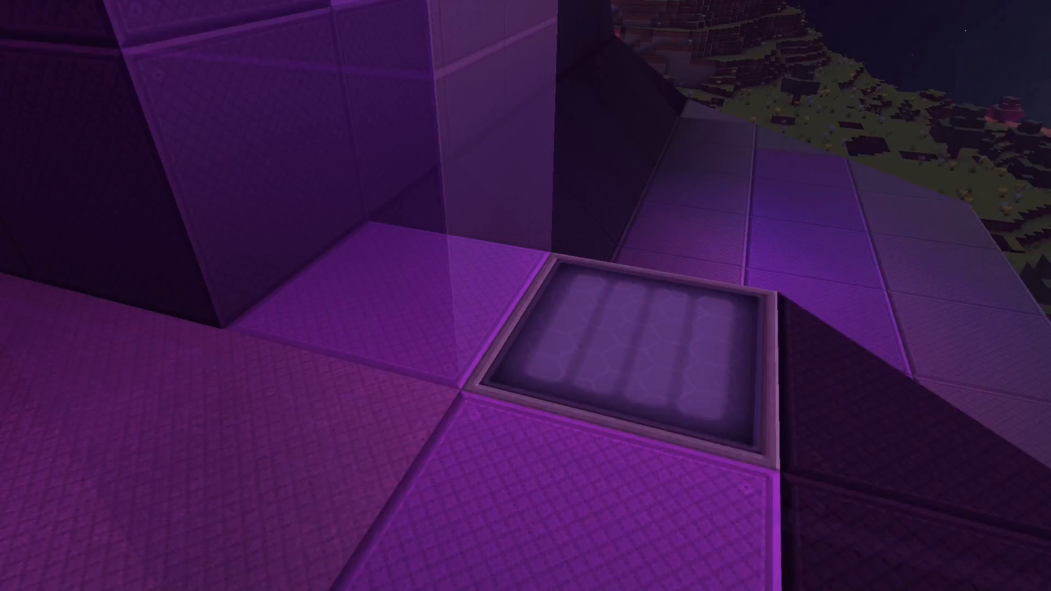
mouse_move(526, 296)
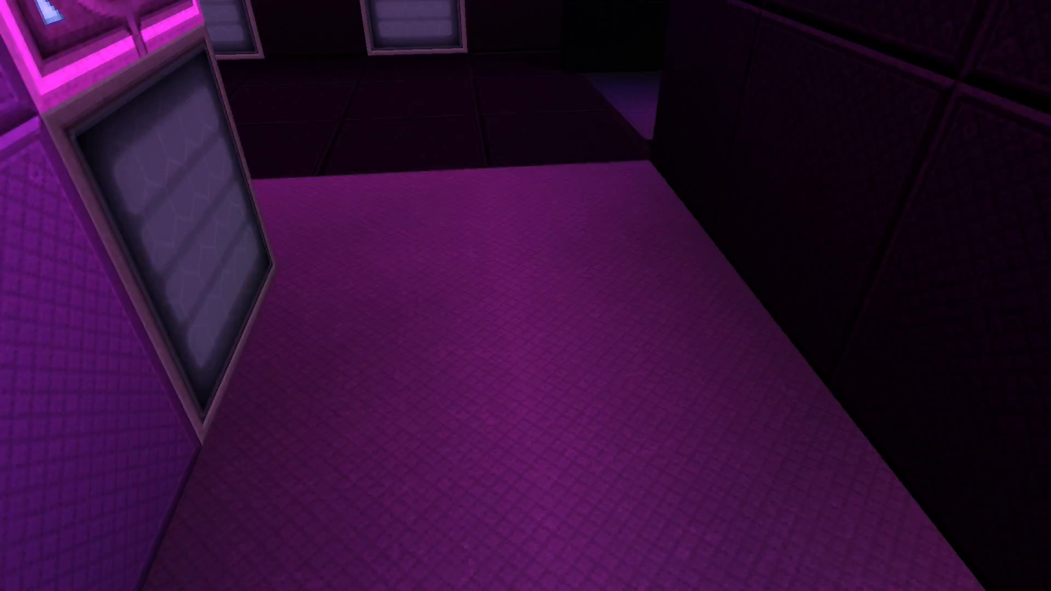
mouse_move(525, 295)
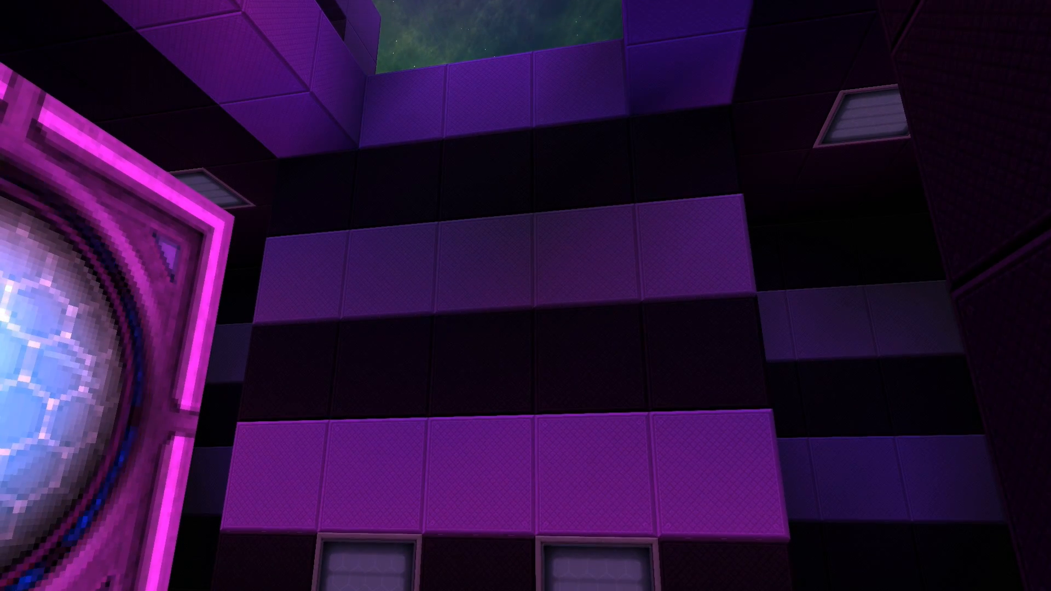
mouse_move(526, 296)
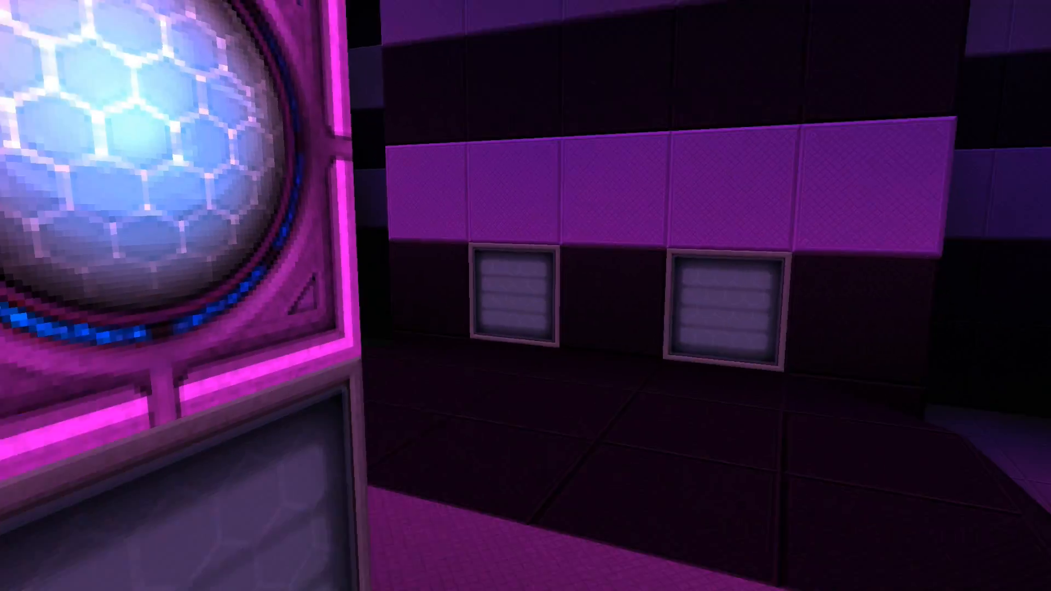
mouse_move(525, 295)
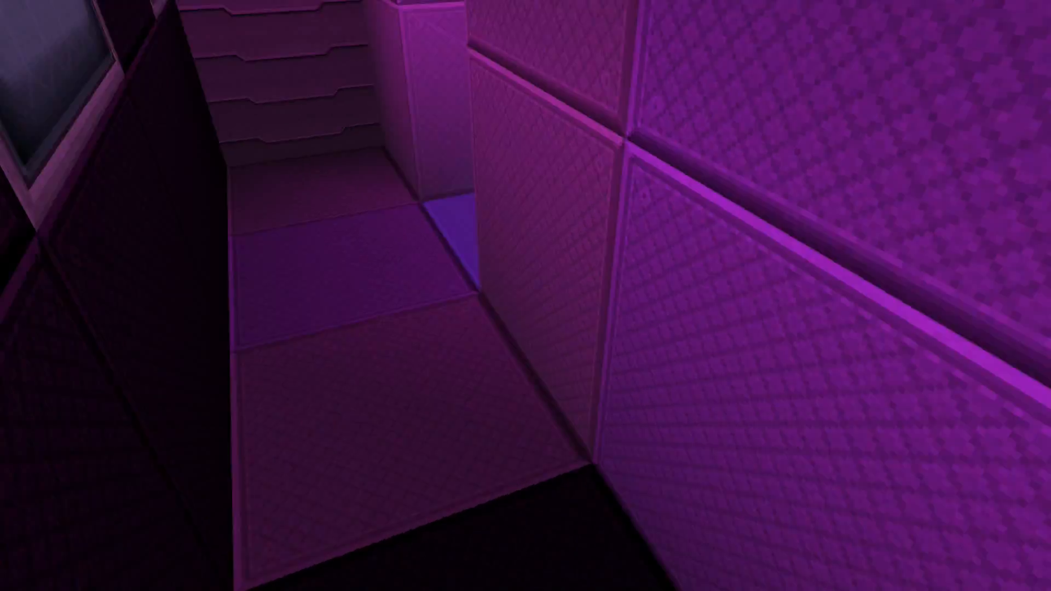
mouse_move(525, 296)
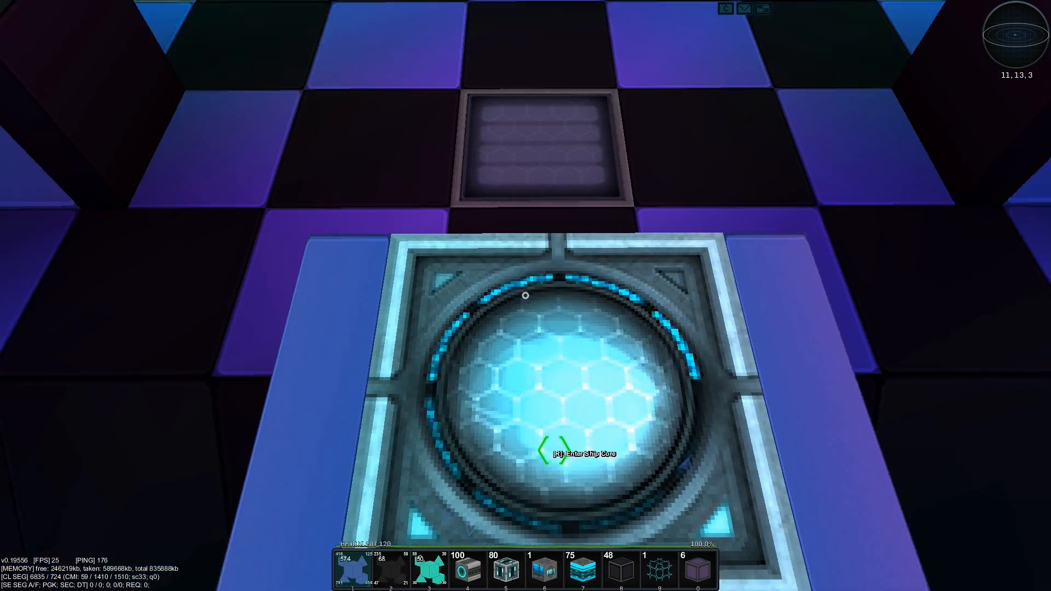
mouse_move(526, 295)
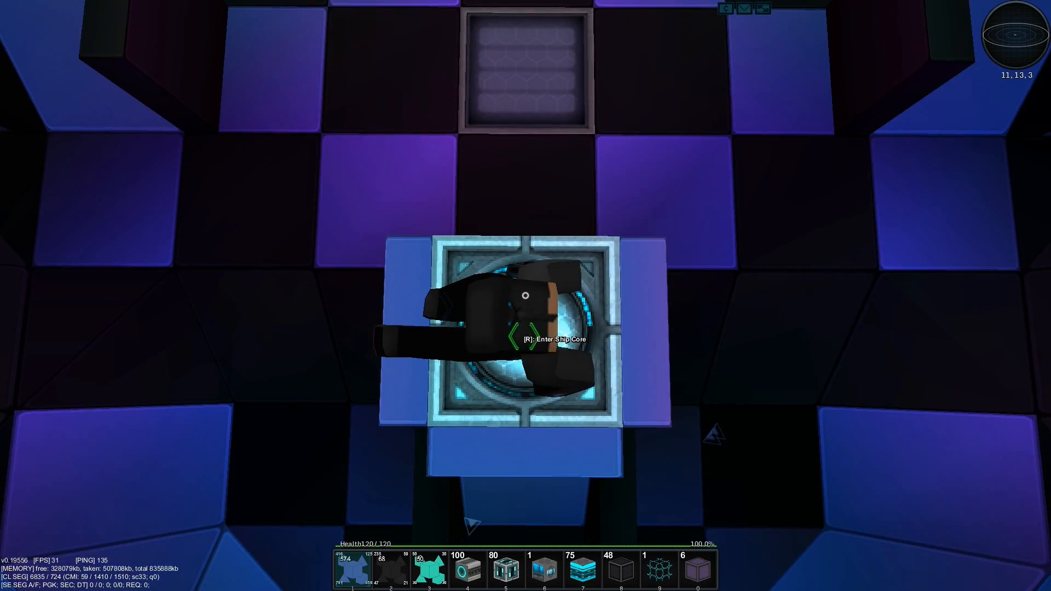
Enter the ship core in the checkered chamber and take the controls
key(r)
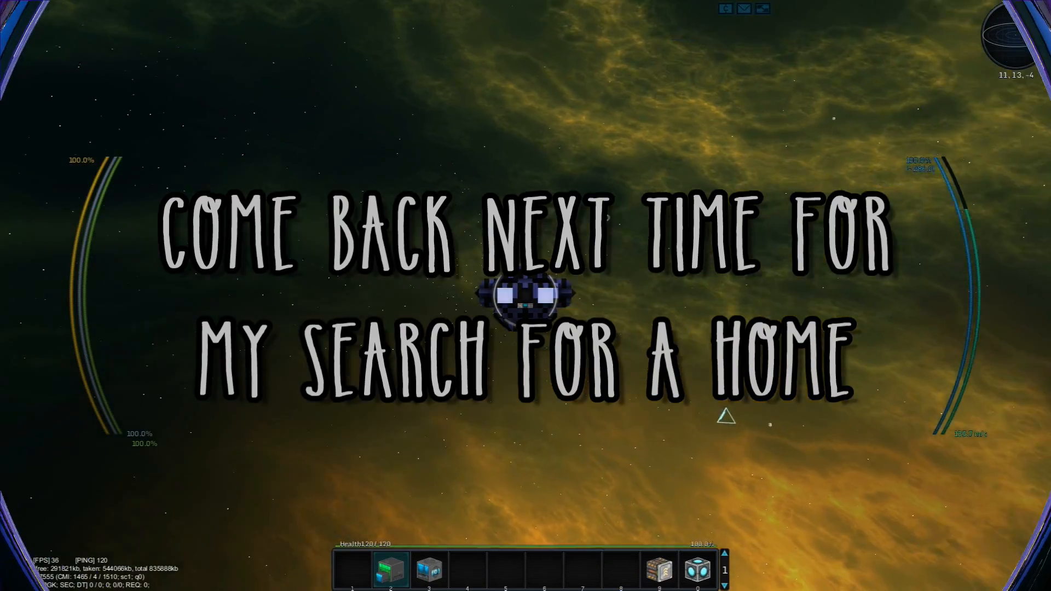